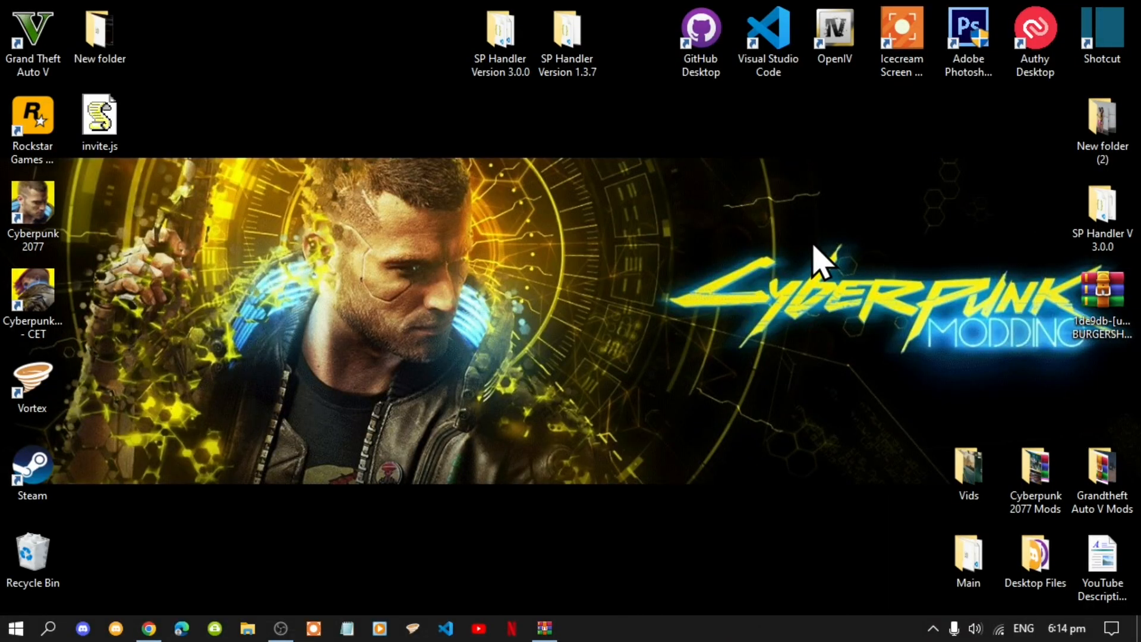
mouse_move(797, 264)
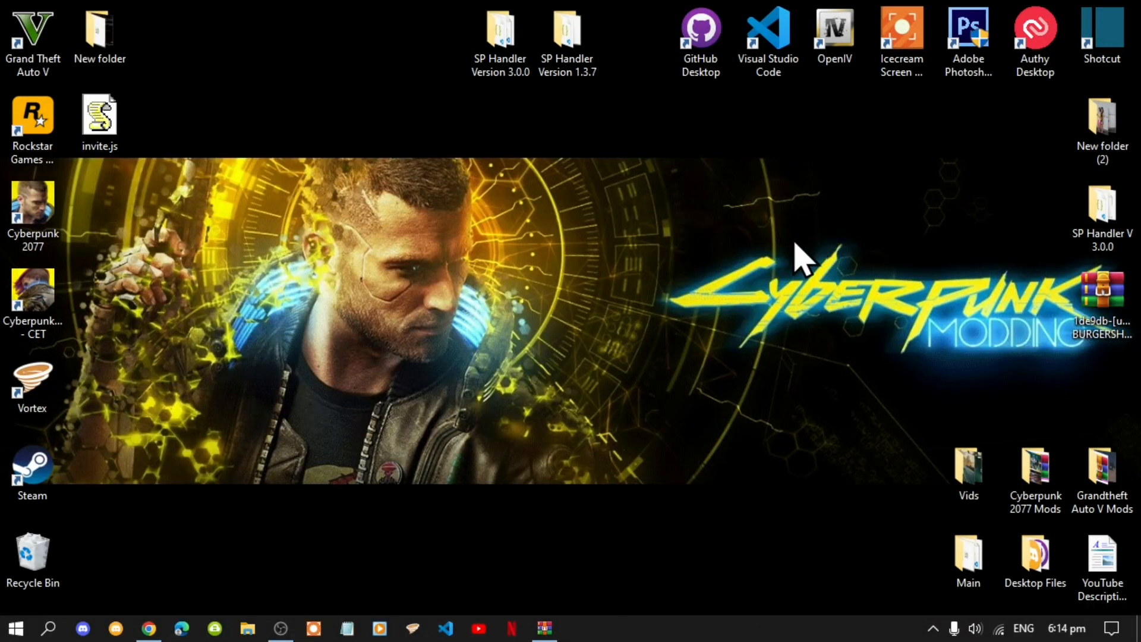
Step: Show the context menu for the Grand Theft Auto V desktop shortcut
left_click(97, 120)
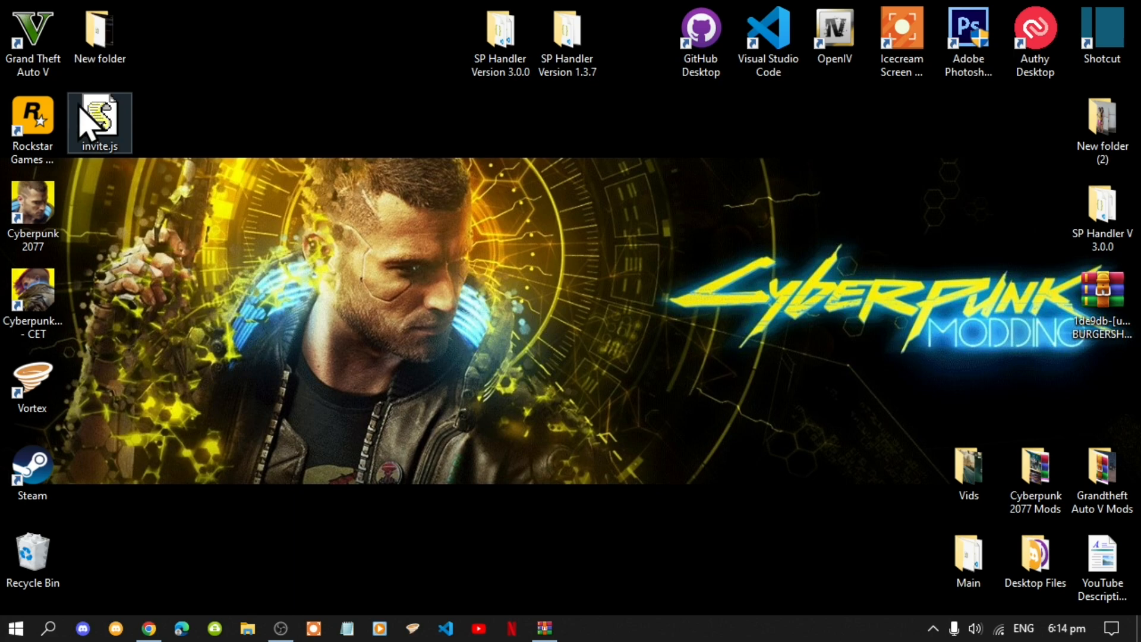
left_click(31, 29)
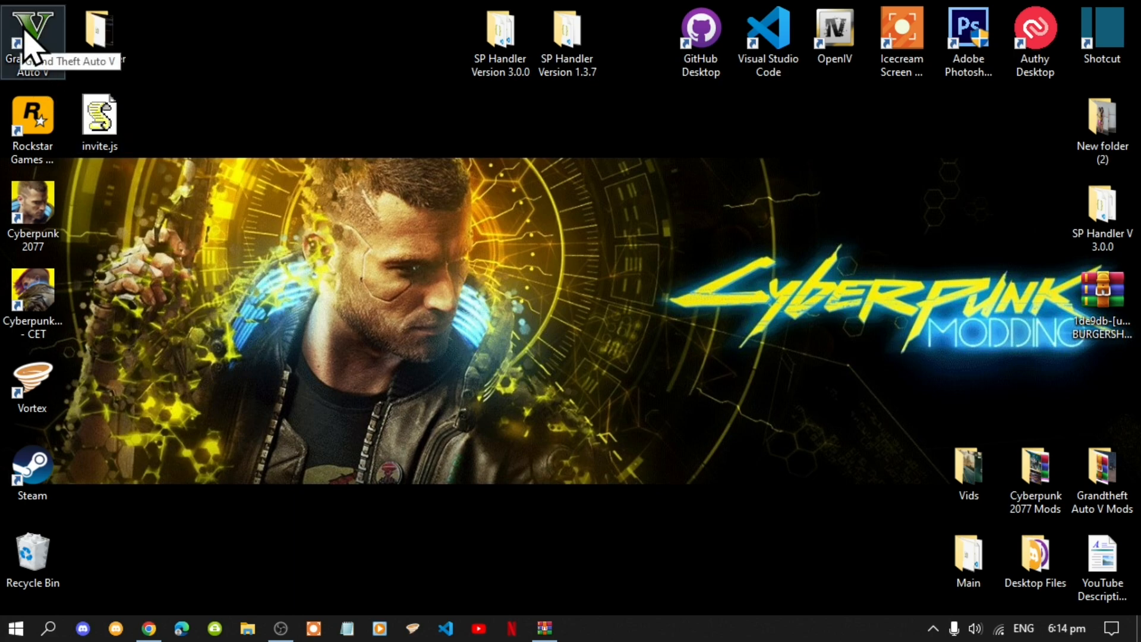
right_click(30, 30)
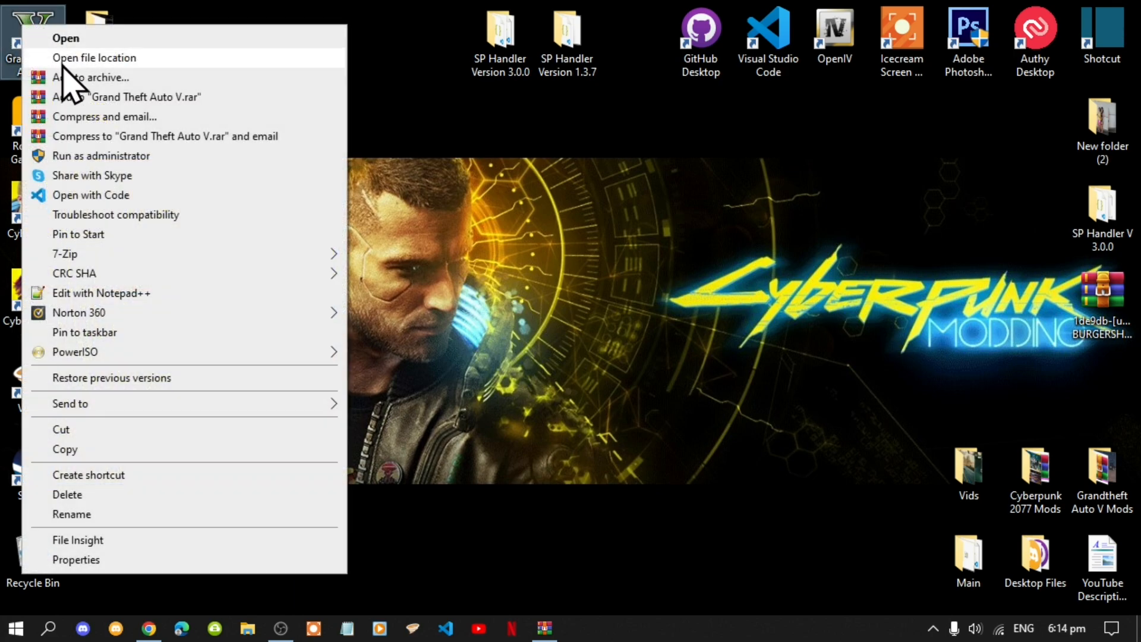
Step: From the shortcut's file location, go into mods > update > x64 > dlcpacks
left_click(92, 57)
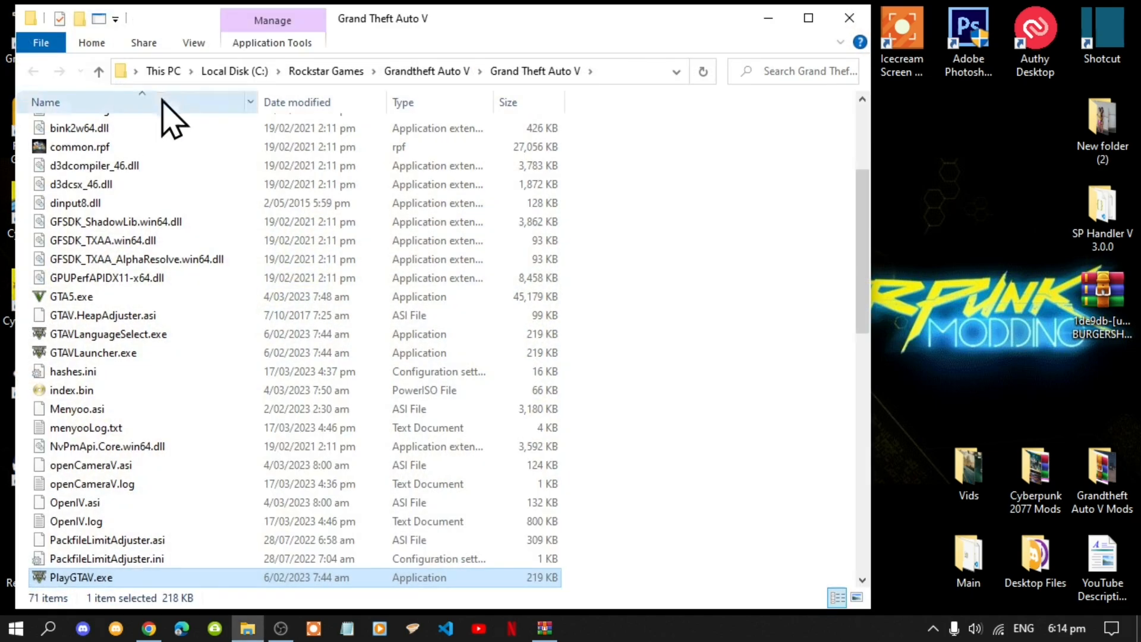
mouse_move(851, 321)
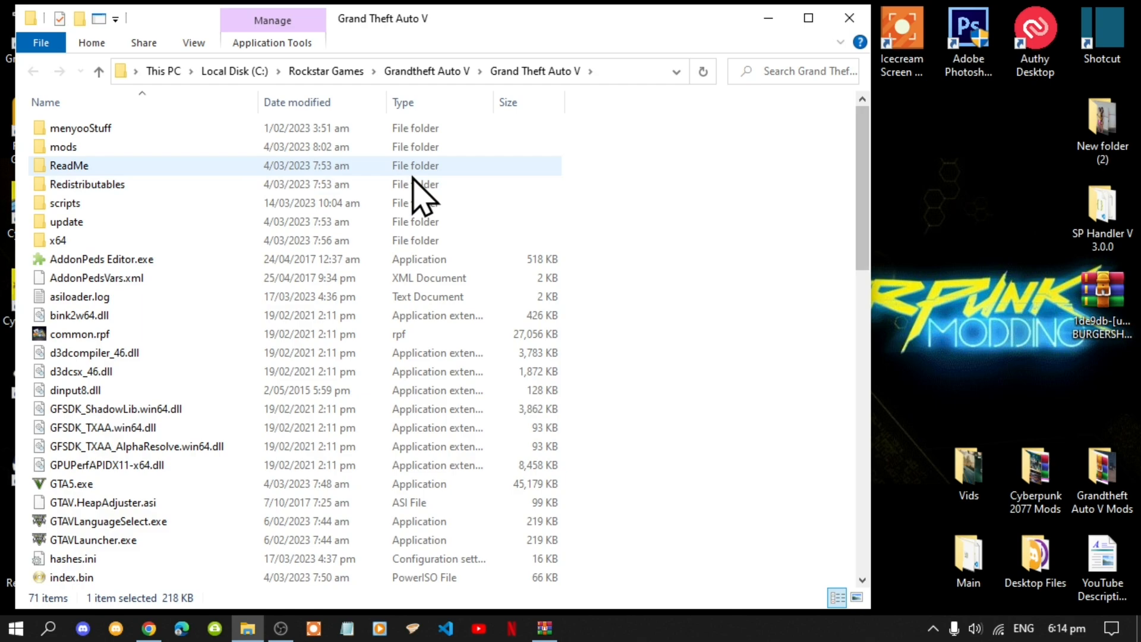
double_click(60, 148)
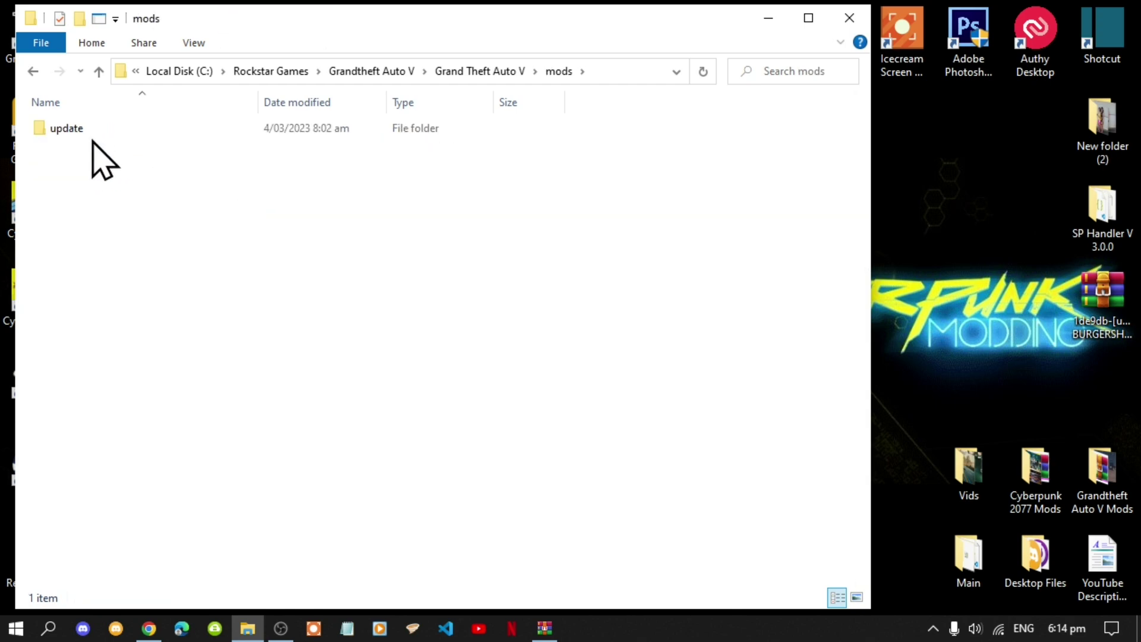
double_click(65, 129)
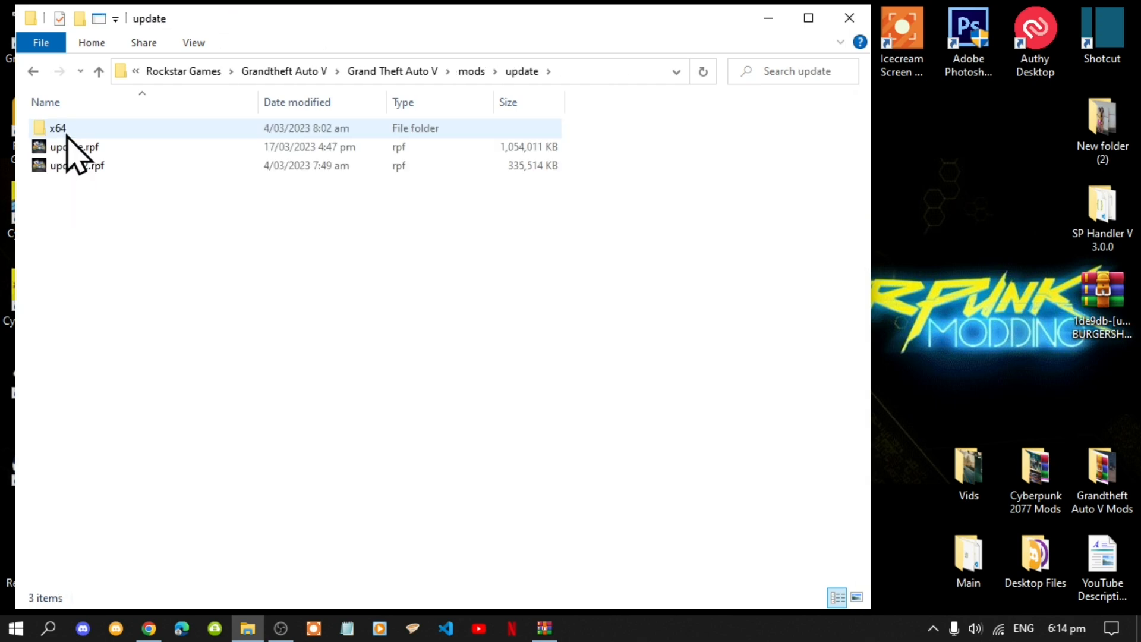
mouse_move(67, 152)
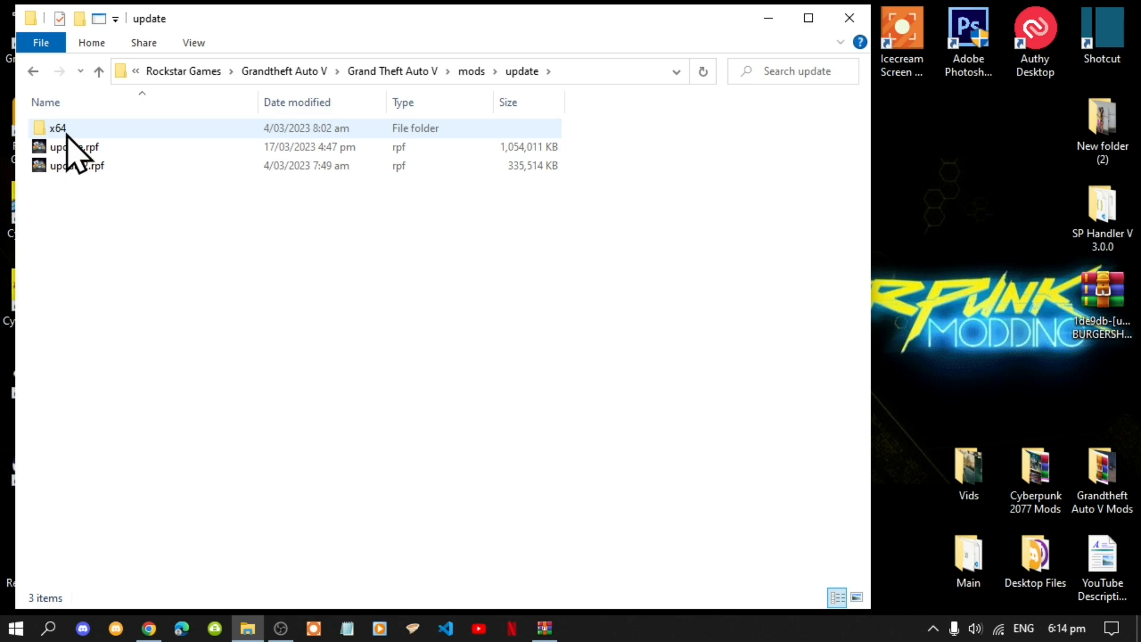
double_click(60, 127)
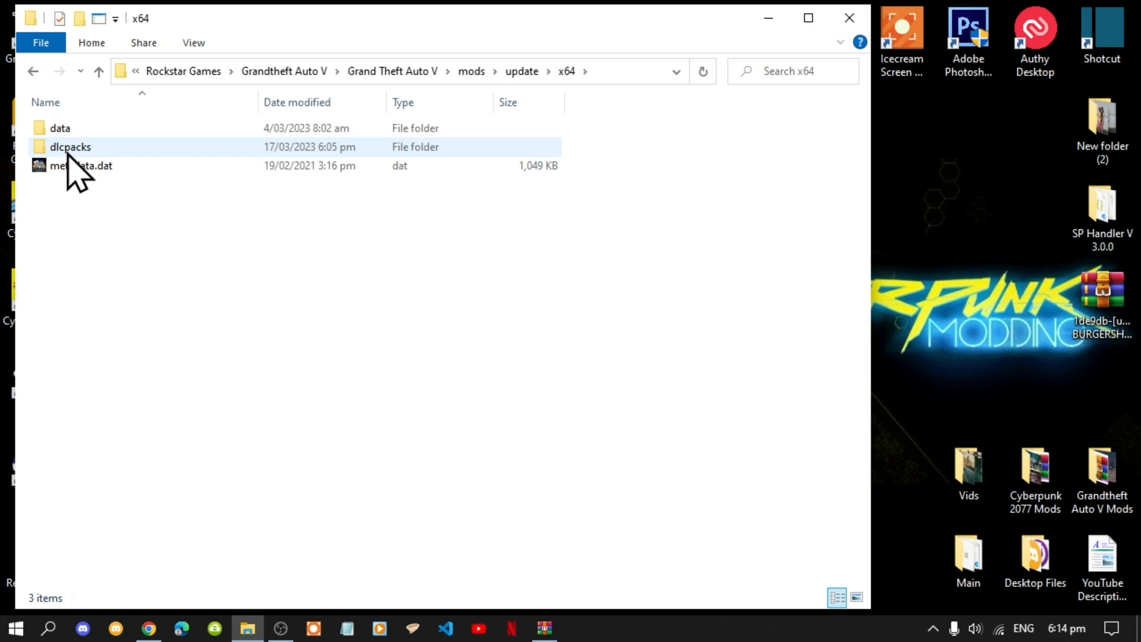
double_click(62, 147)
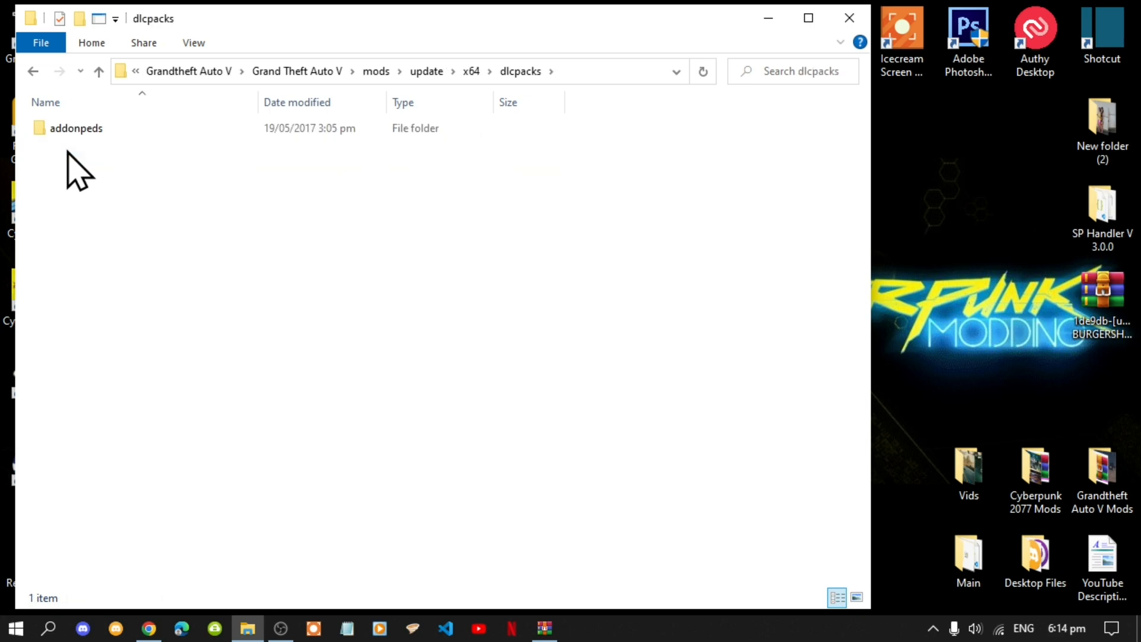
mouse_move(220, 219)
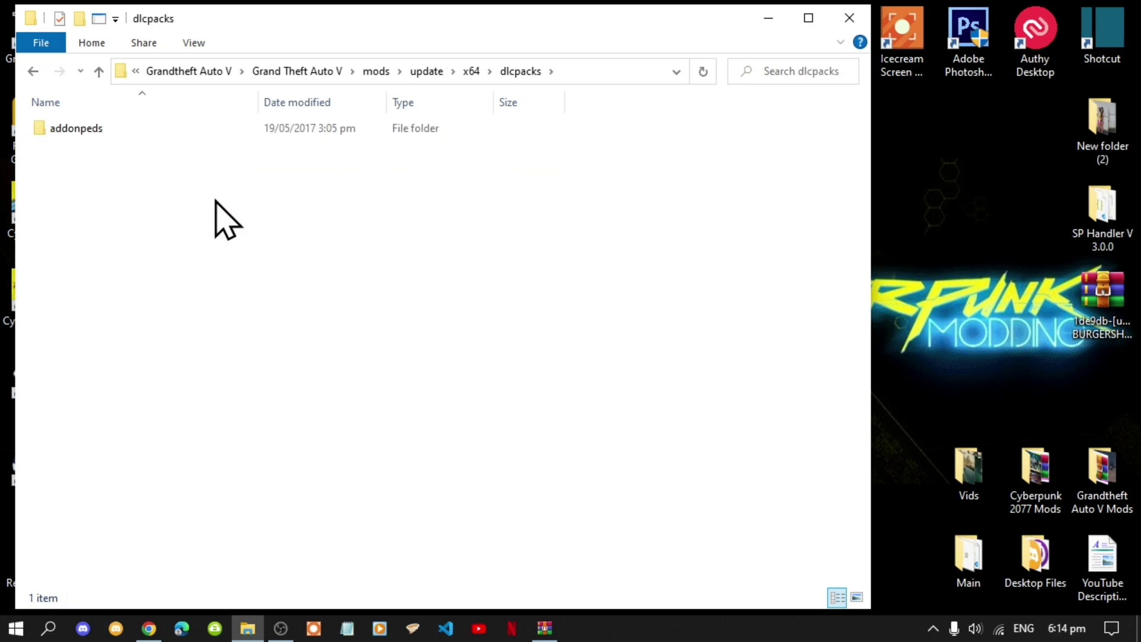
mouse_move(536, 575)
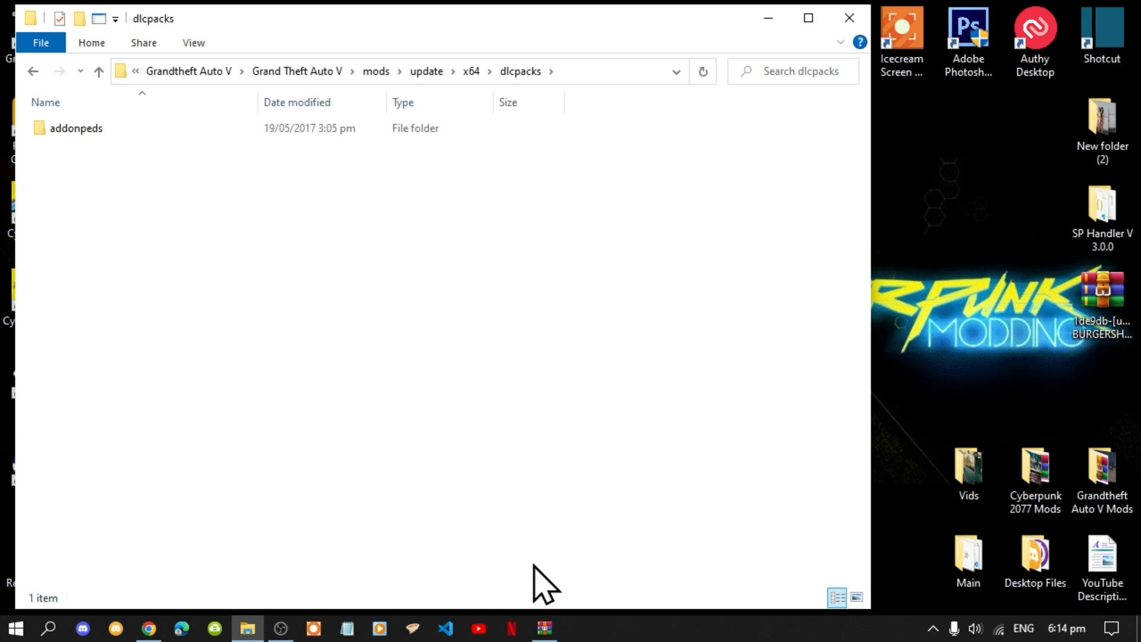
Step: In the BURGERSHOT archive's [#2] SP folder, take uniqx_burgershot into dlcpacks
double_click(1098, 297)
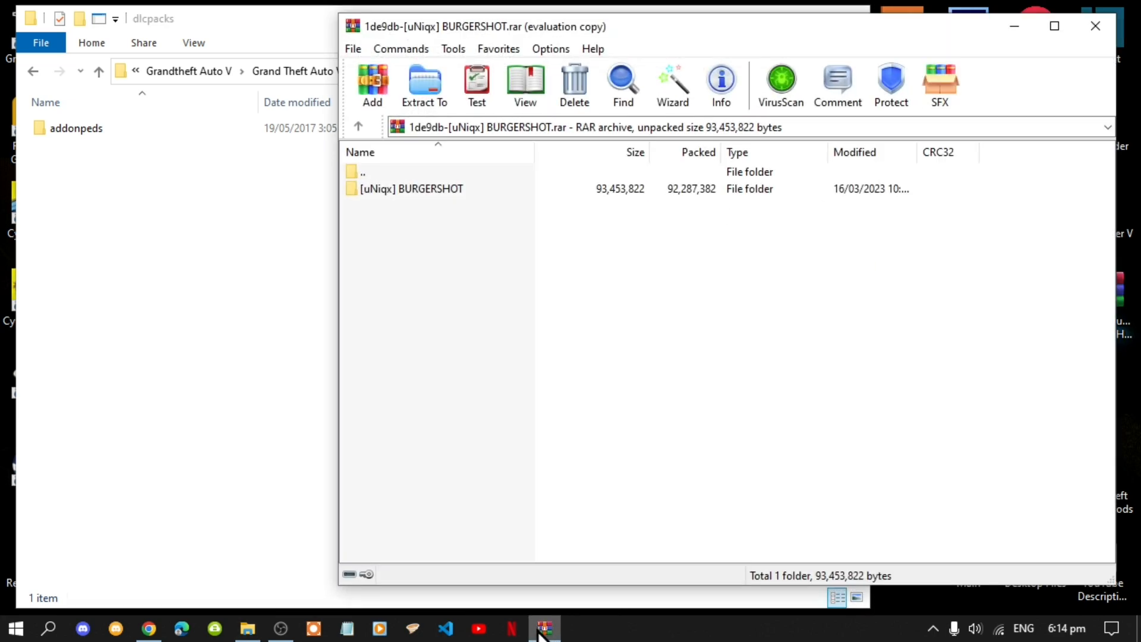
mouse_move(419, 219)
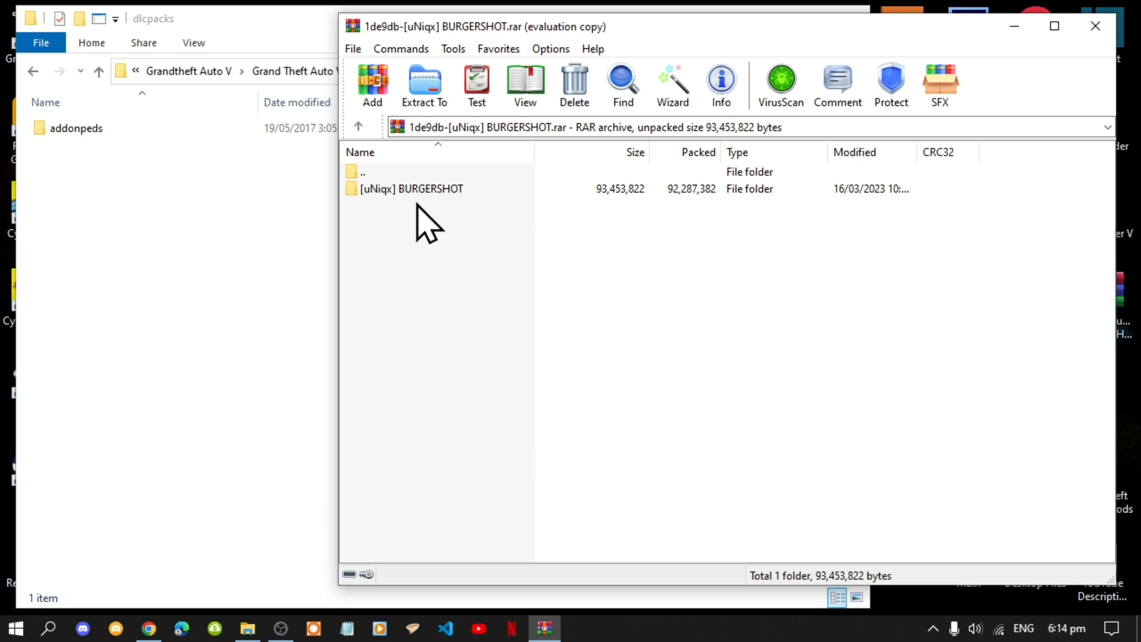
double_click(404, 188)
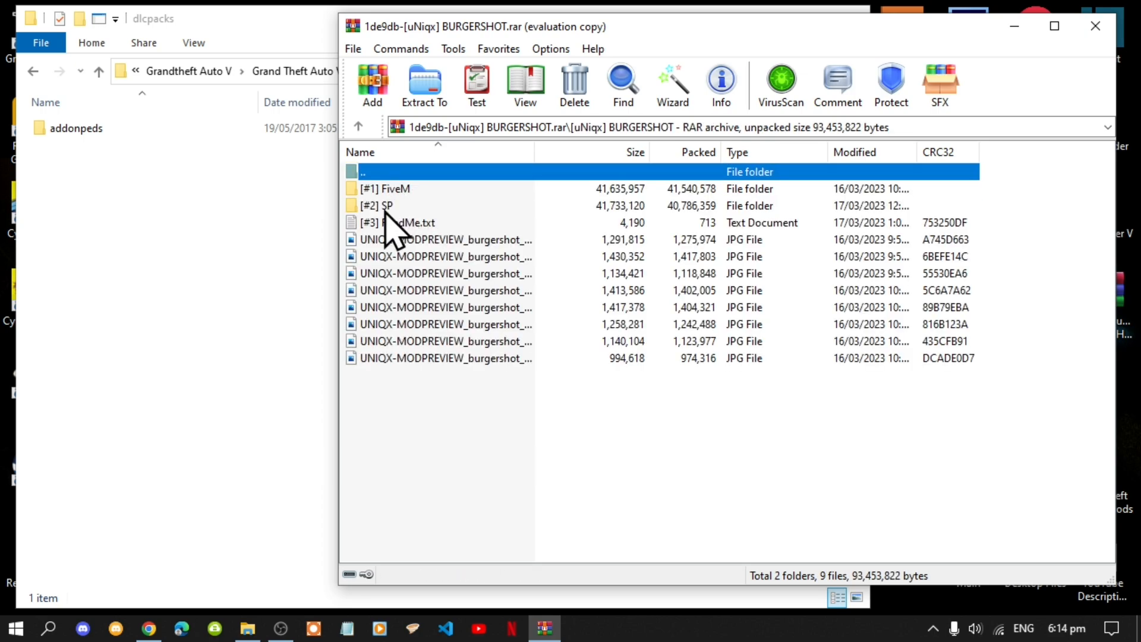
double_click(374, 205)
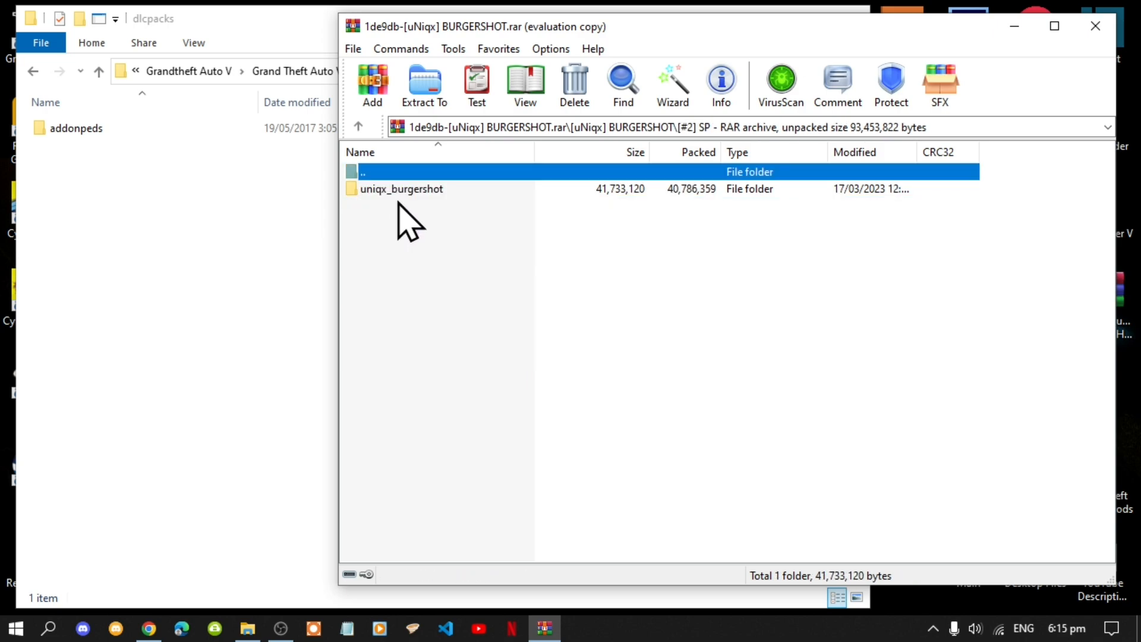
left_click(402, 188)
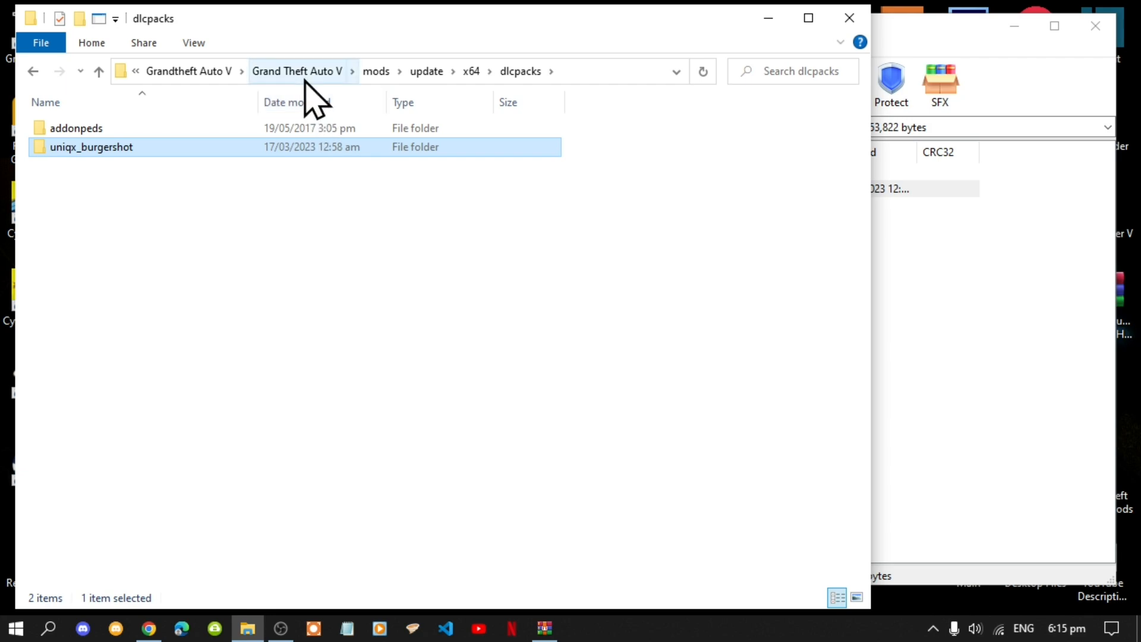
Step: Return Explorer to the Grand Theft Auto V folder and WinRAR to the archive's top level
left_click(297, 71)
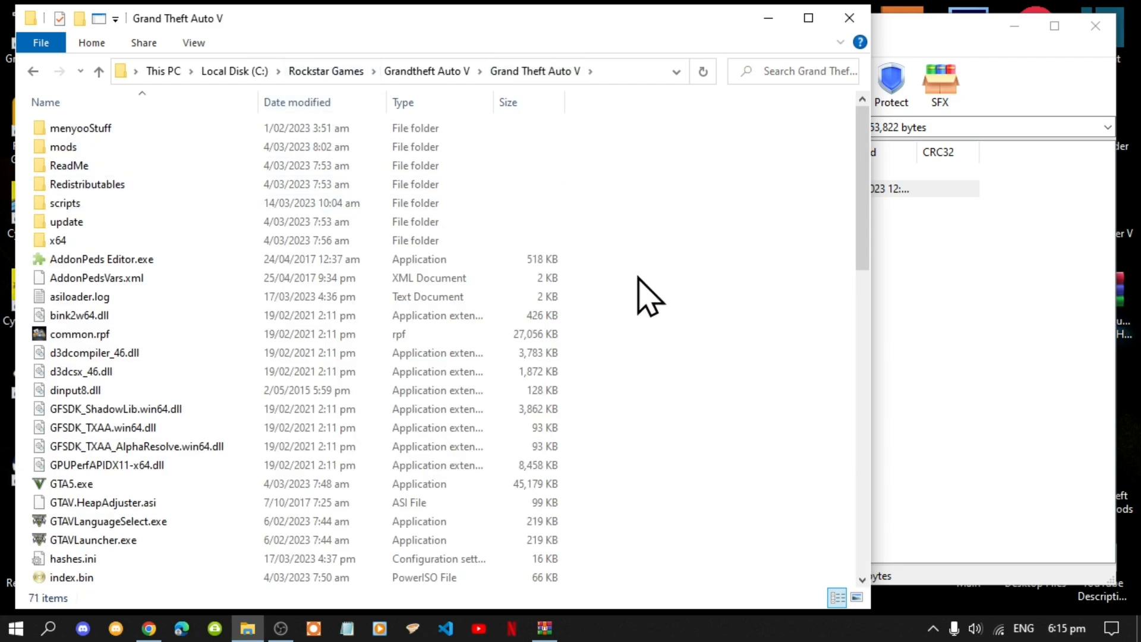
mouse_move(690, 351)
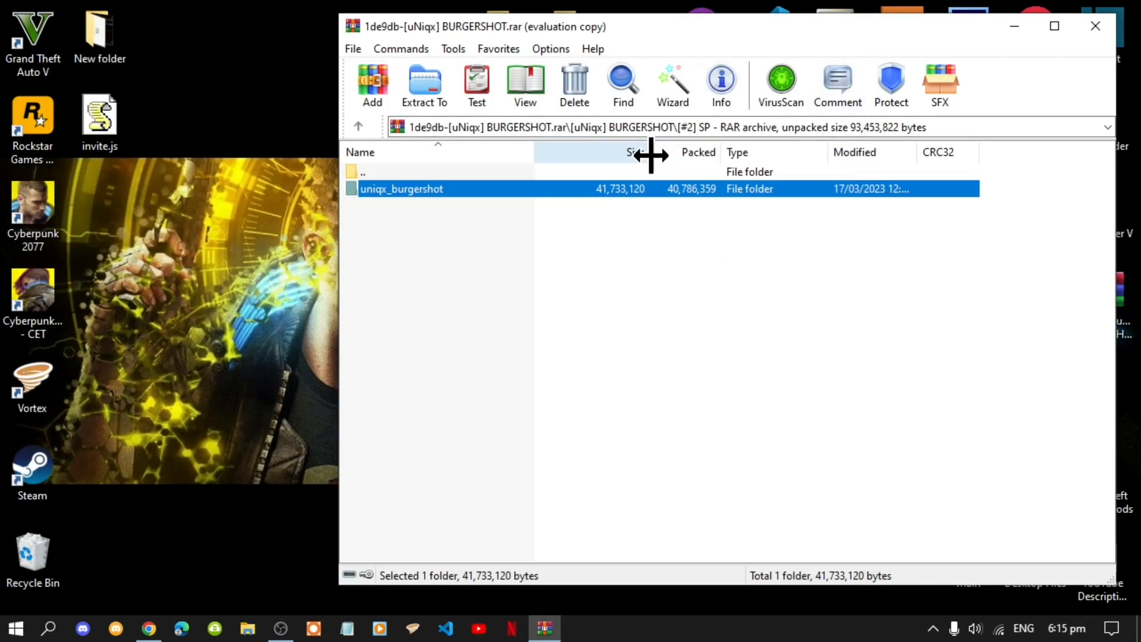
mouse_move(577, 309)
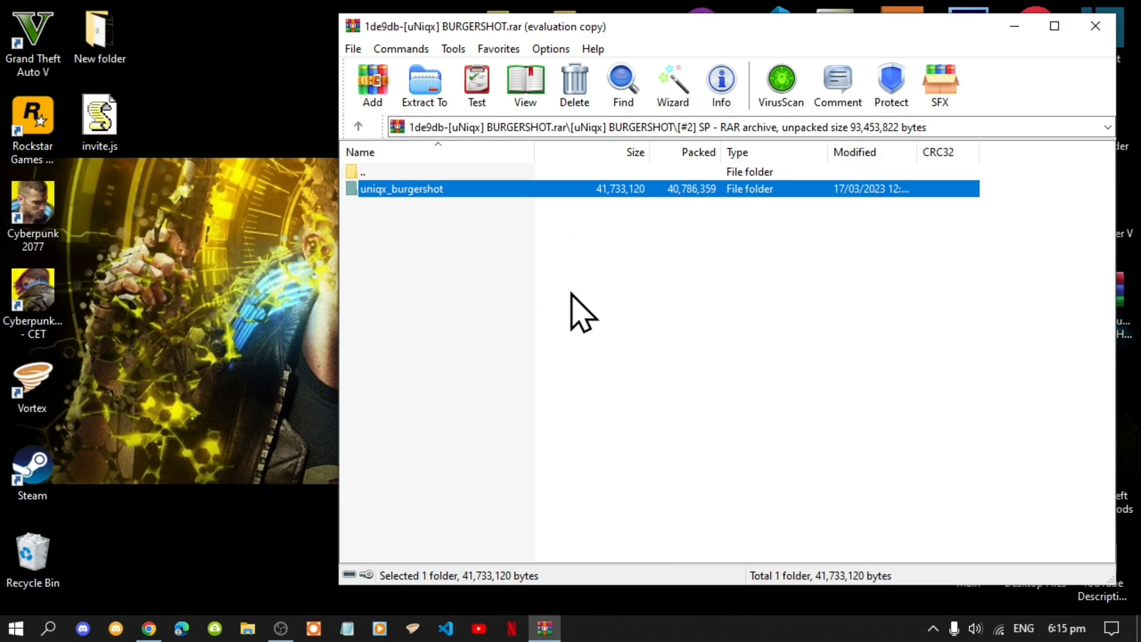
left_click(358, 126)
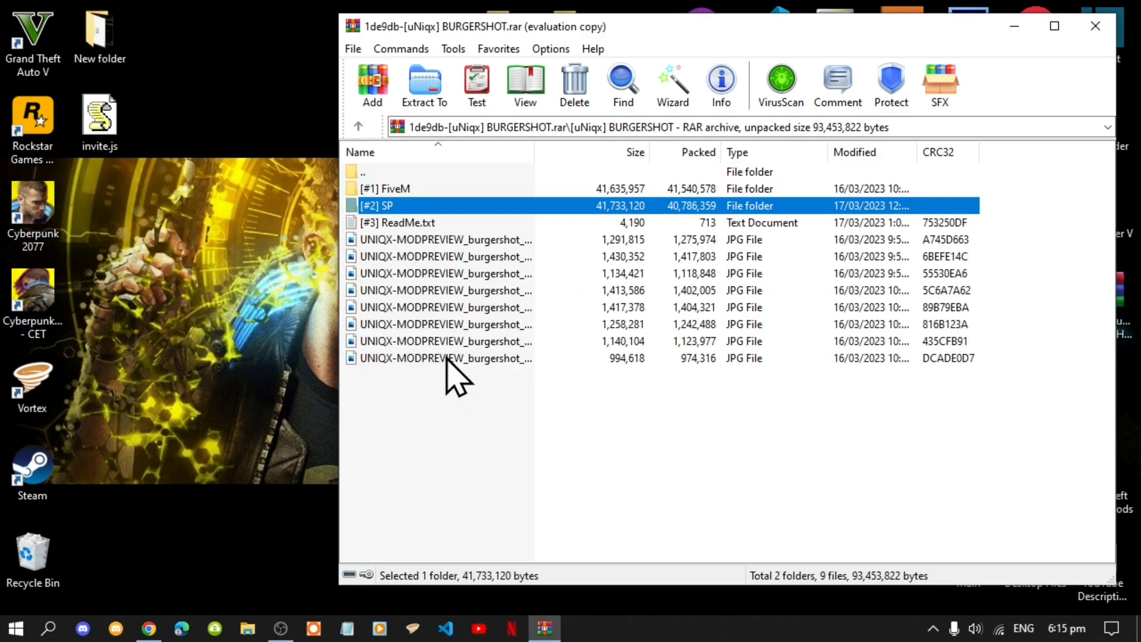
mouse_move(399, 243)
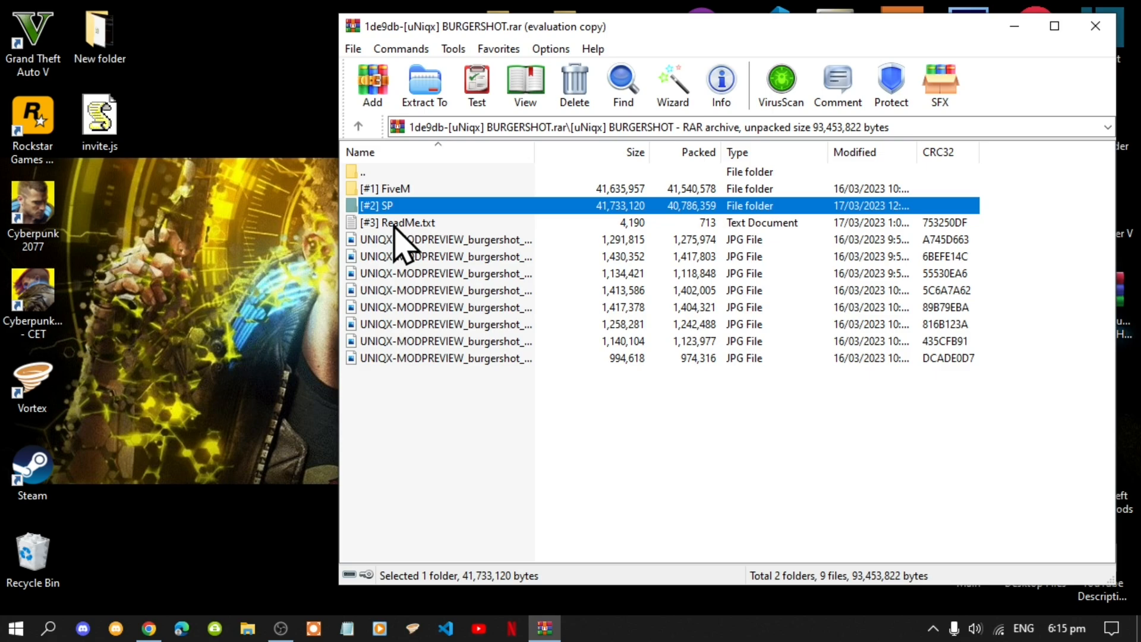
Step: Read the ReadMe, highlight <Item>dlcpacks:/uniqx_burgershot/</Item>, and close Notepad
double_click(399, 223)
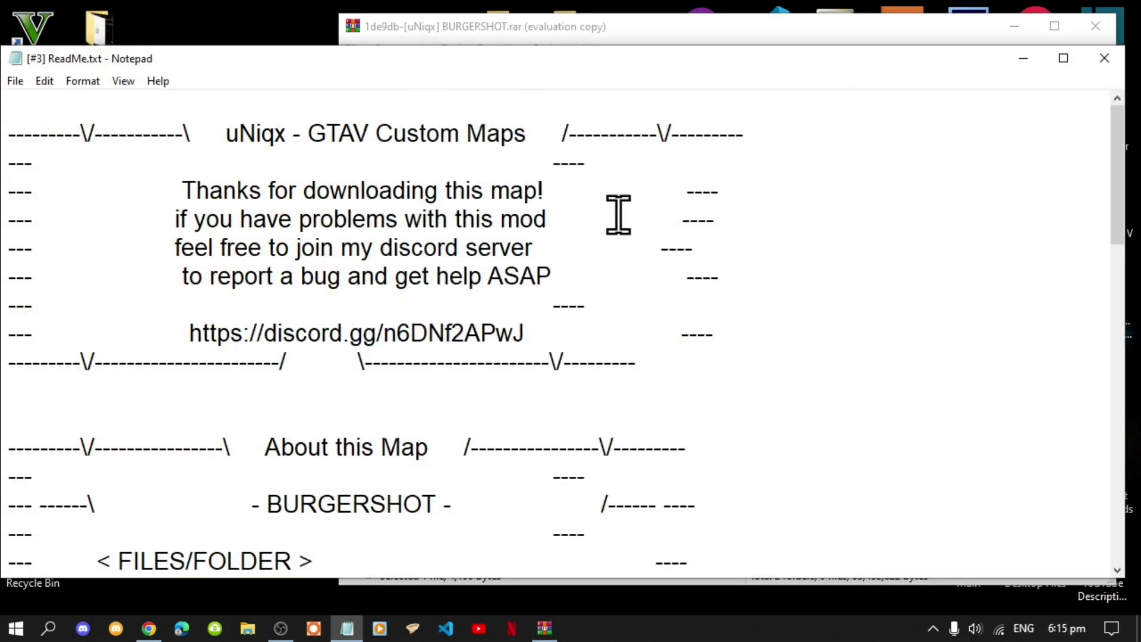
scroll("down", 3)
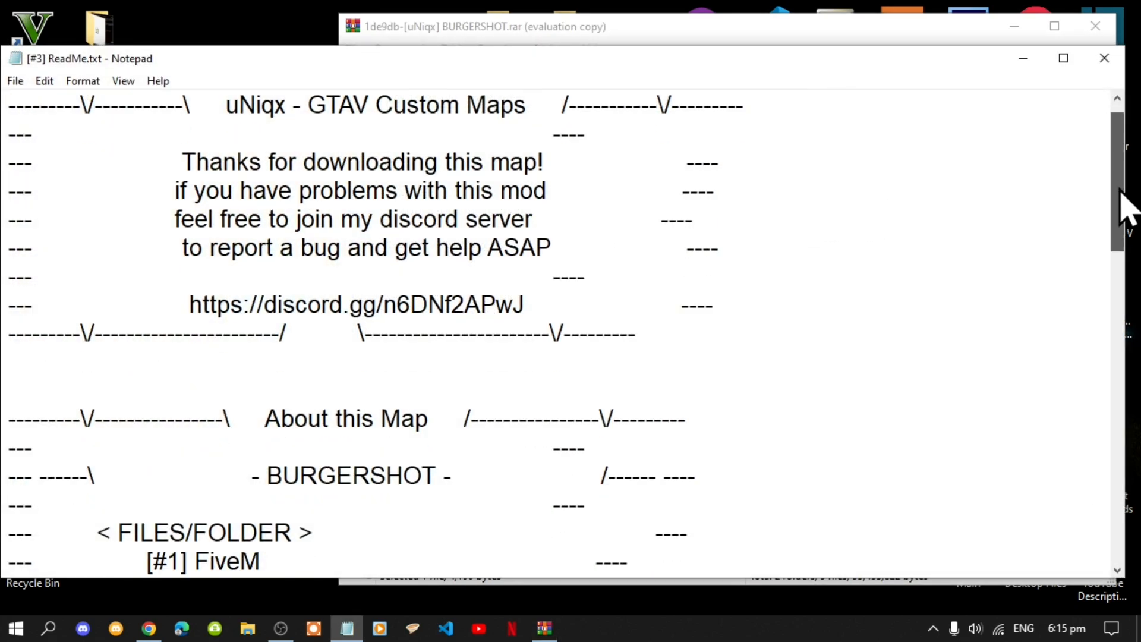
scroll("down", 3)
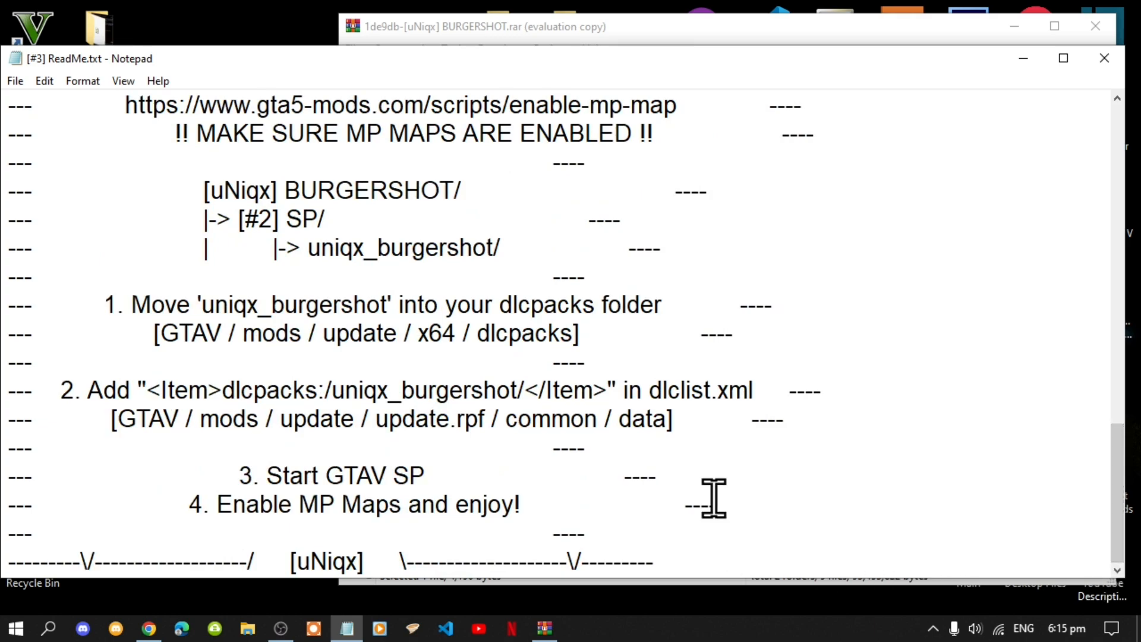
mouse_move(603, 392)
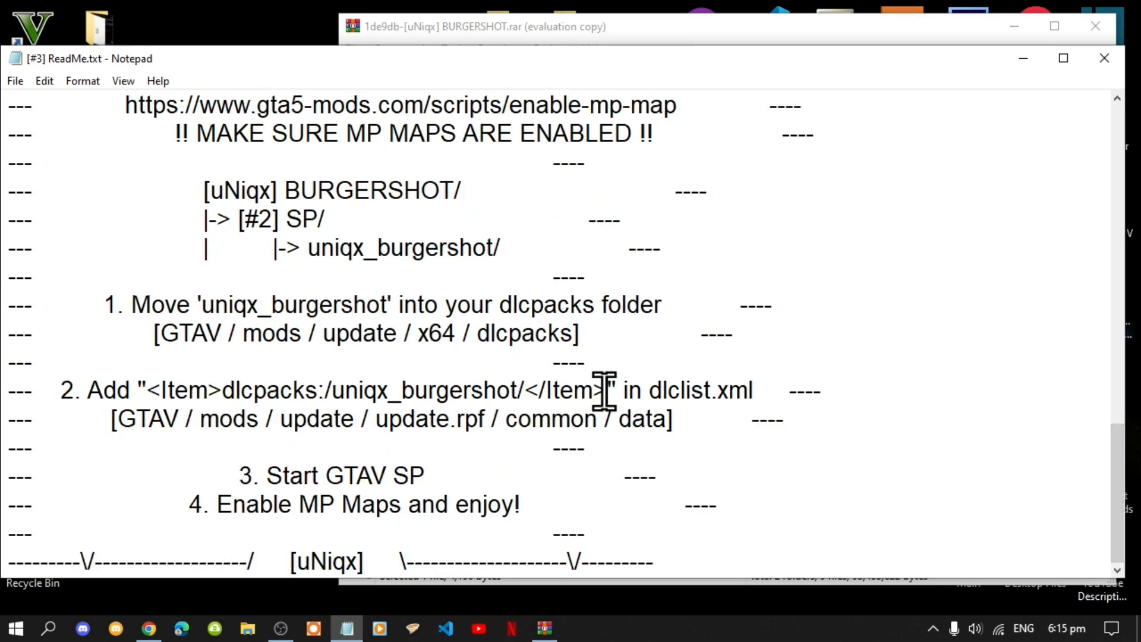
left_click_drag(305, 389, 604, 390)
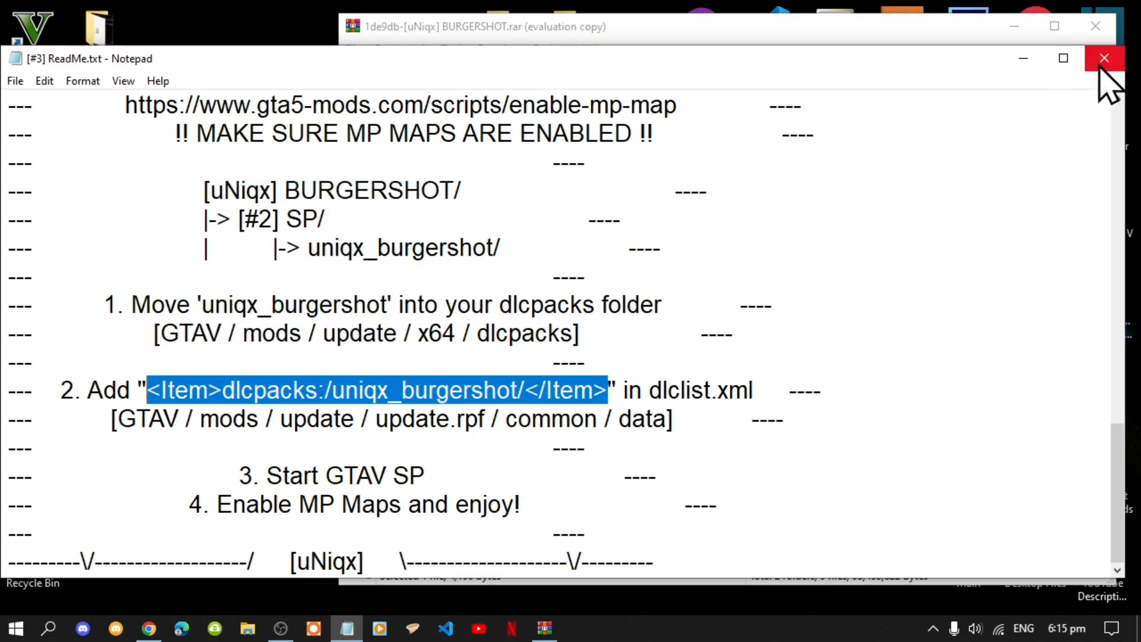
left_click(1104, 58)
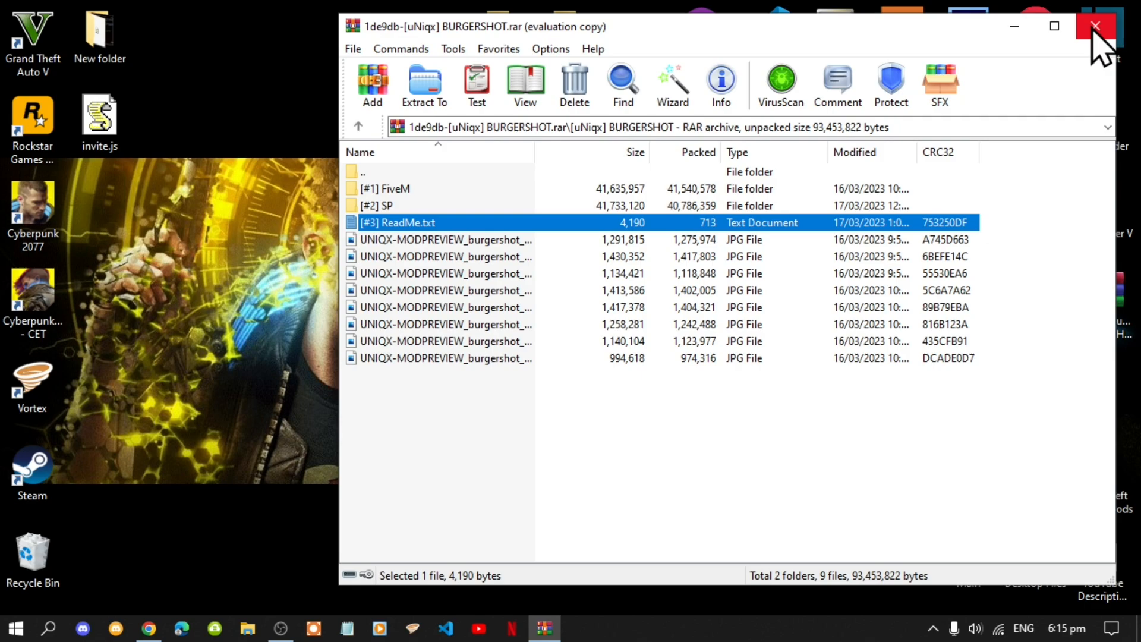
Step: Close WinRAR and launch OpenIV for Grand Theft Auto V on Windows
left_click(1096, 26)
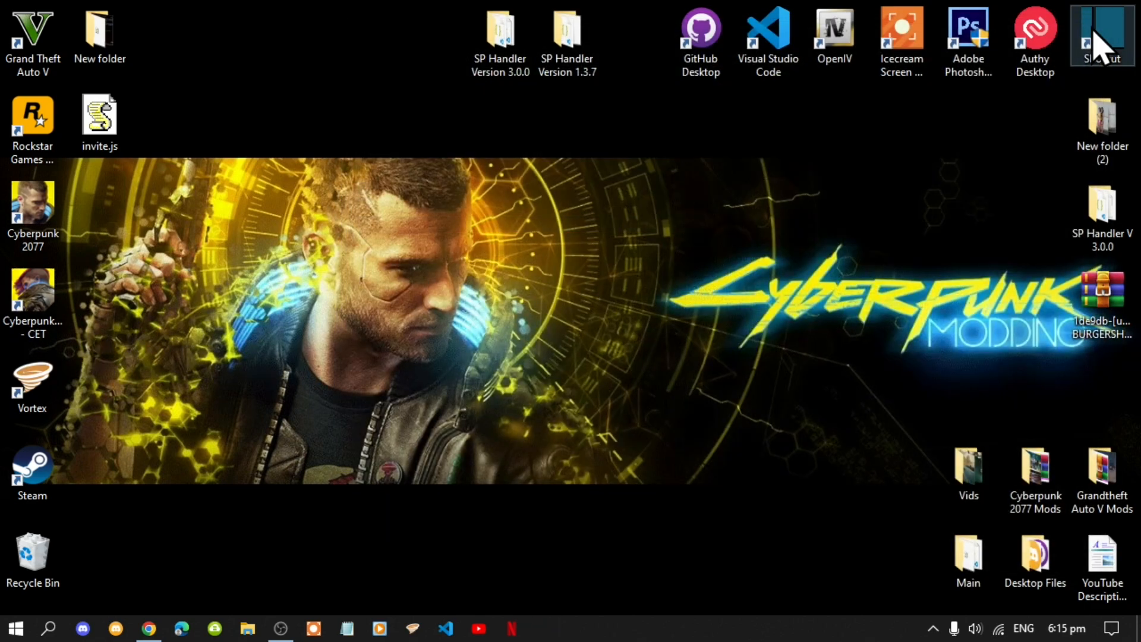
mouse_move(837, 54)
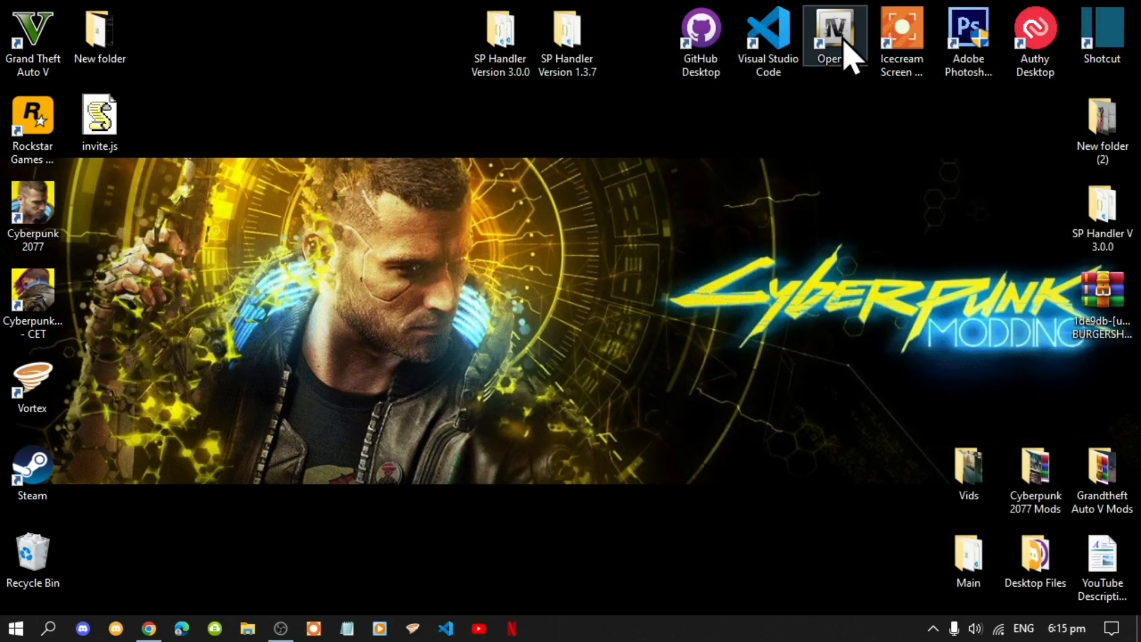
double_click(834, 28)
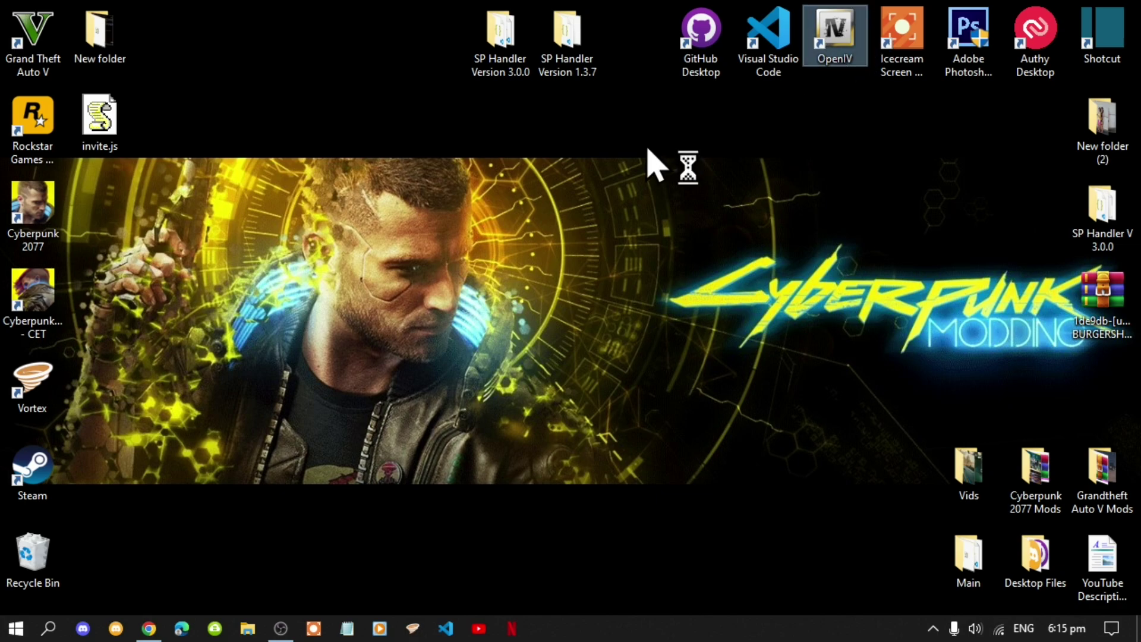
mouse_move(601, 188)
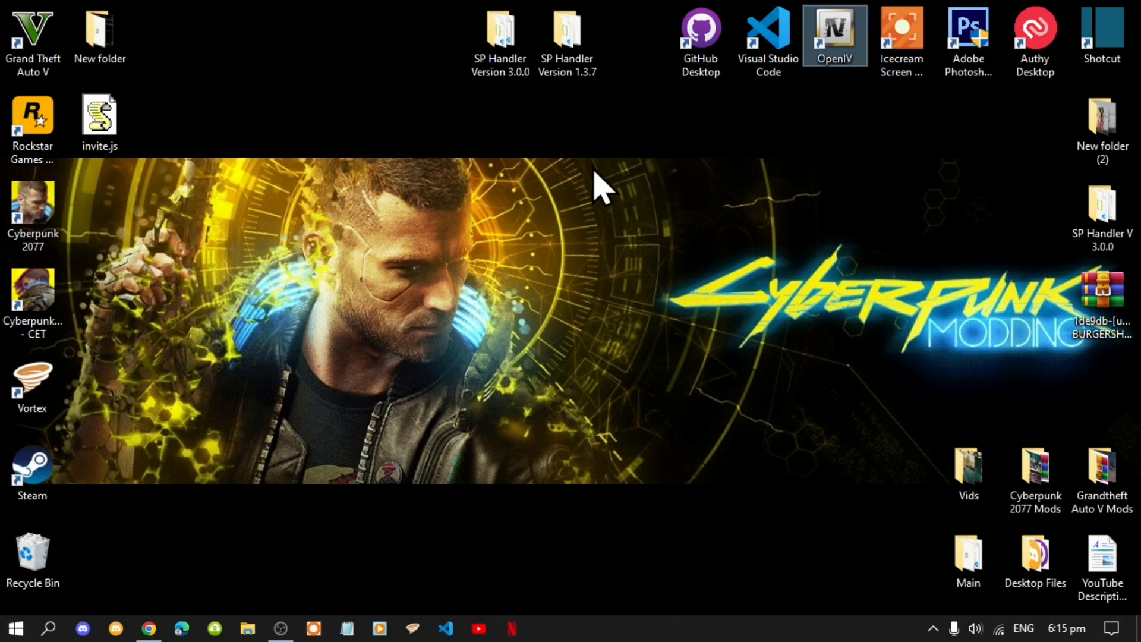
double_click(834, 28)
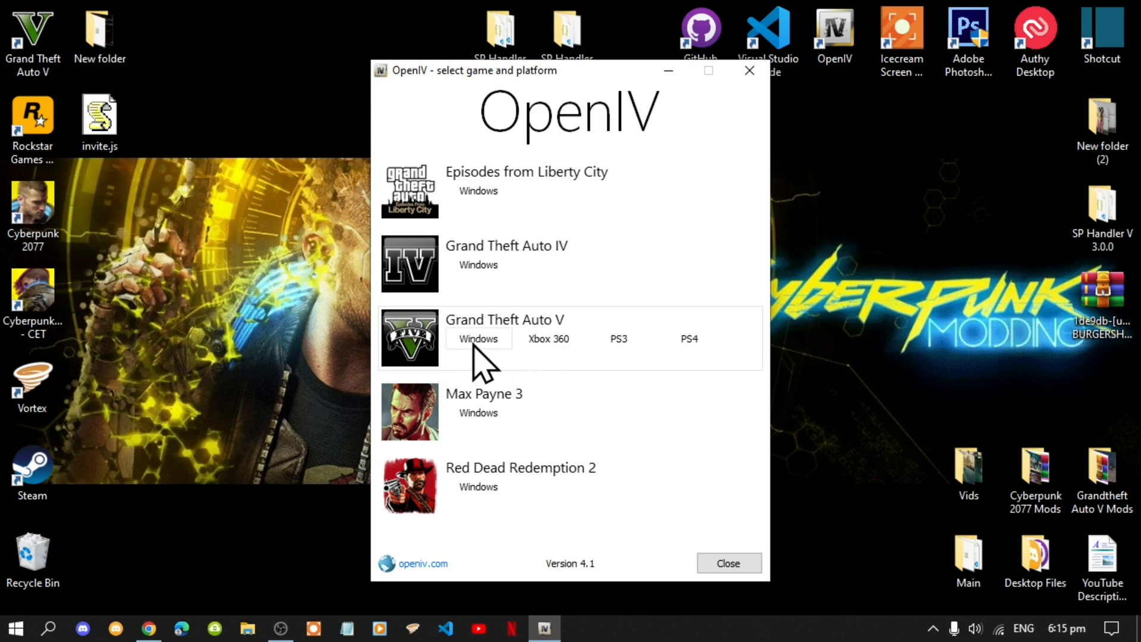
left_click(478, 339)
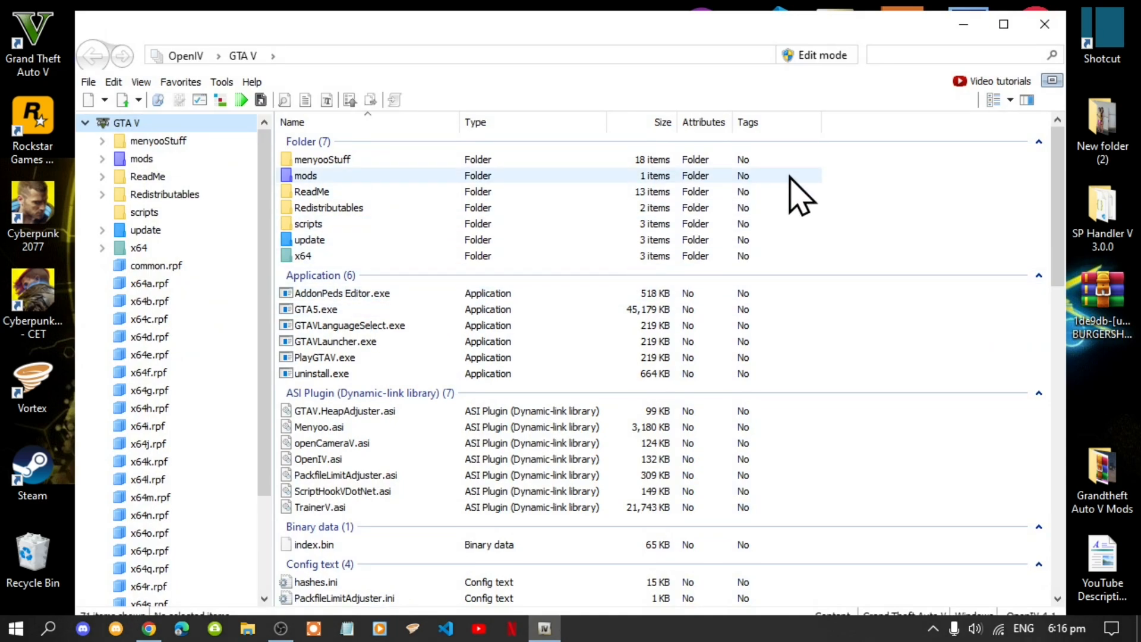
Step: Enable Edit mode in OpenIV and accept the warning
left_click(815, 55)
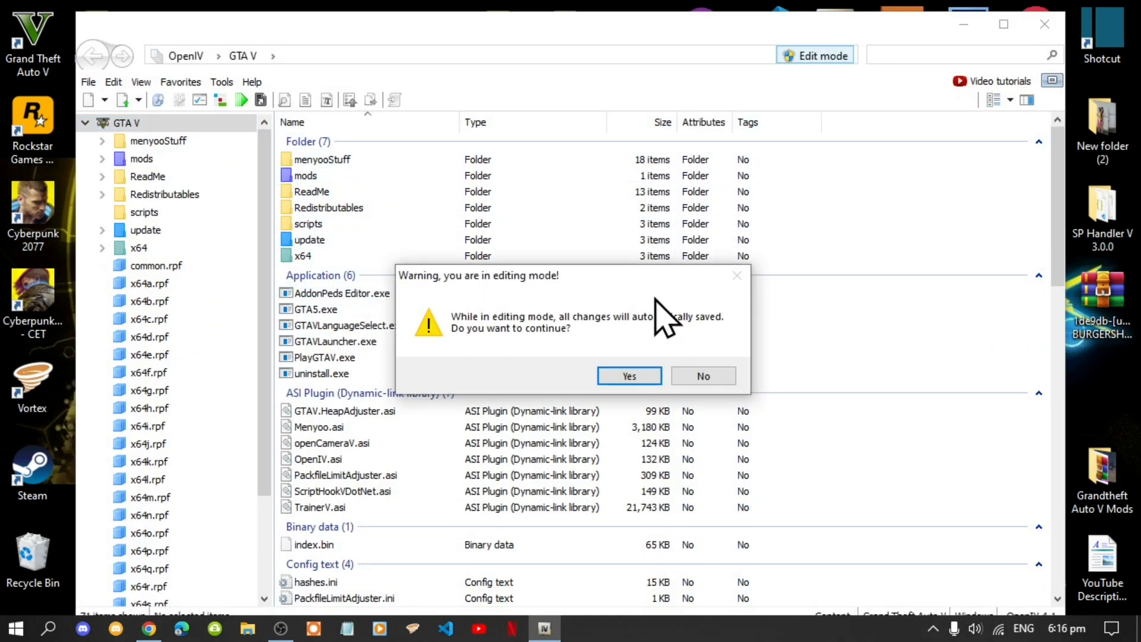
left_click(628, 376)
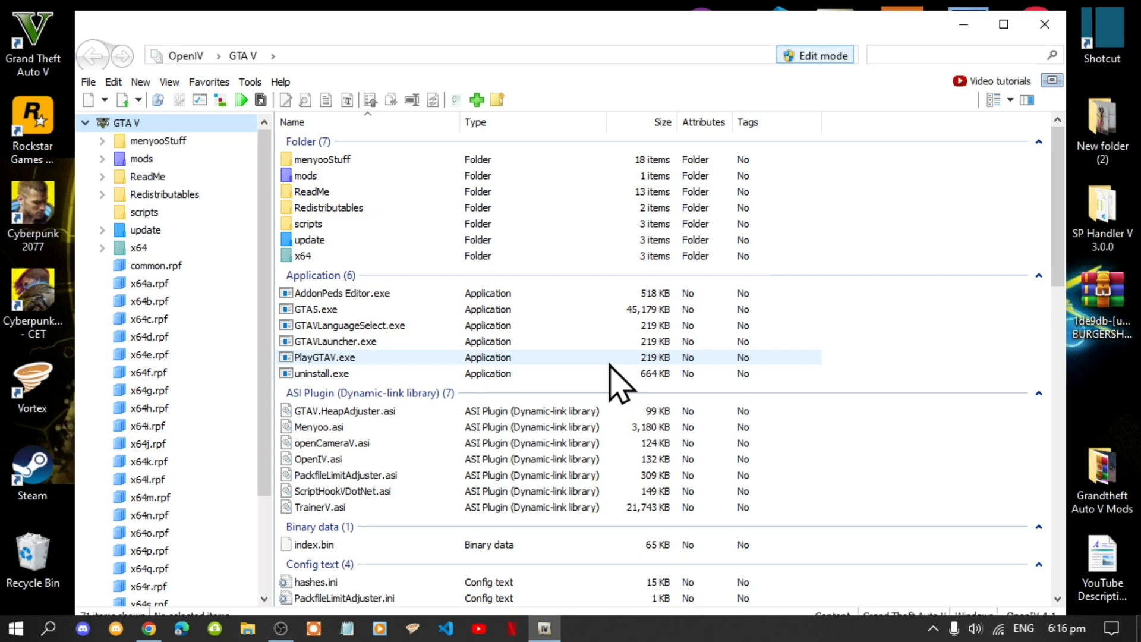
Step: Navigate into mods > update > update.rpf > common > data
double_click(304, 174)
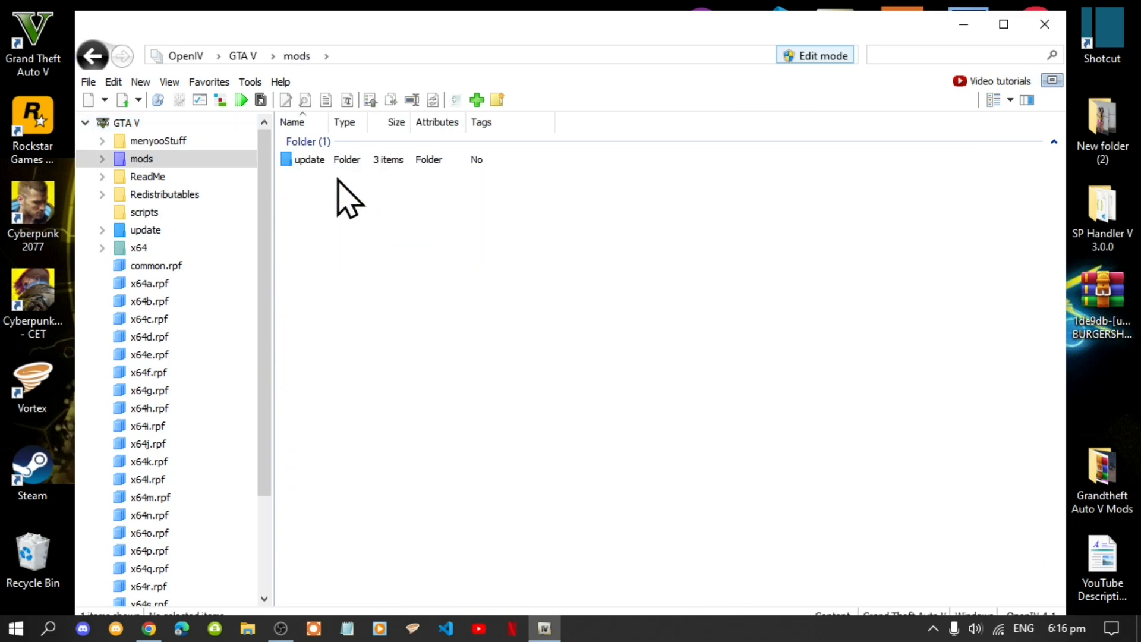
double_click(309, 159)
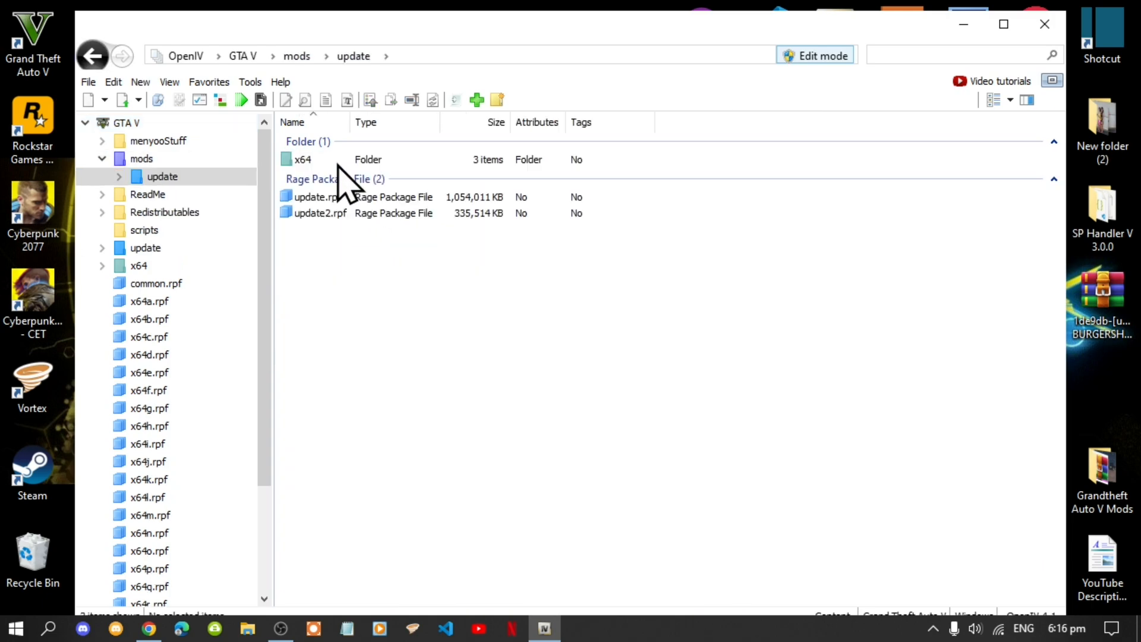
left_click(314, 197)
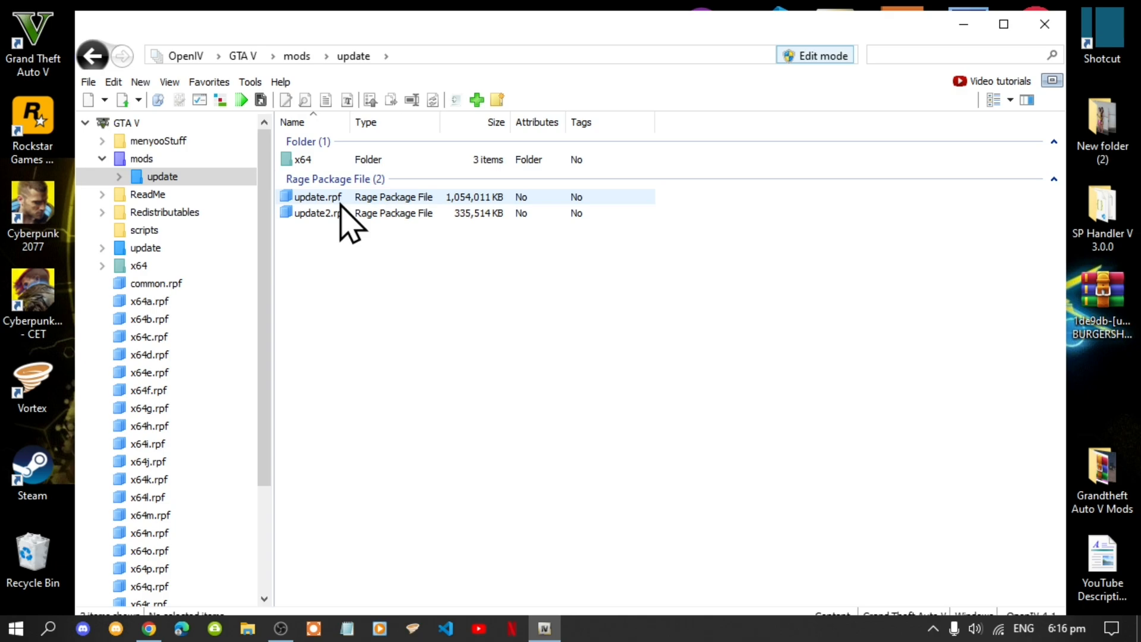
double_click(316, 197)
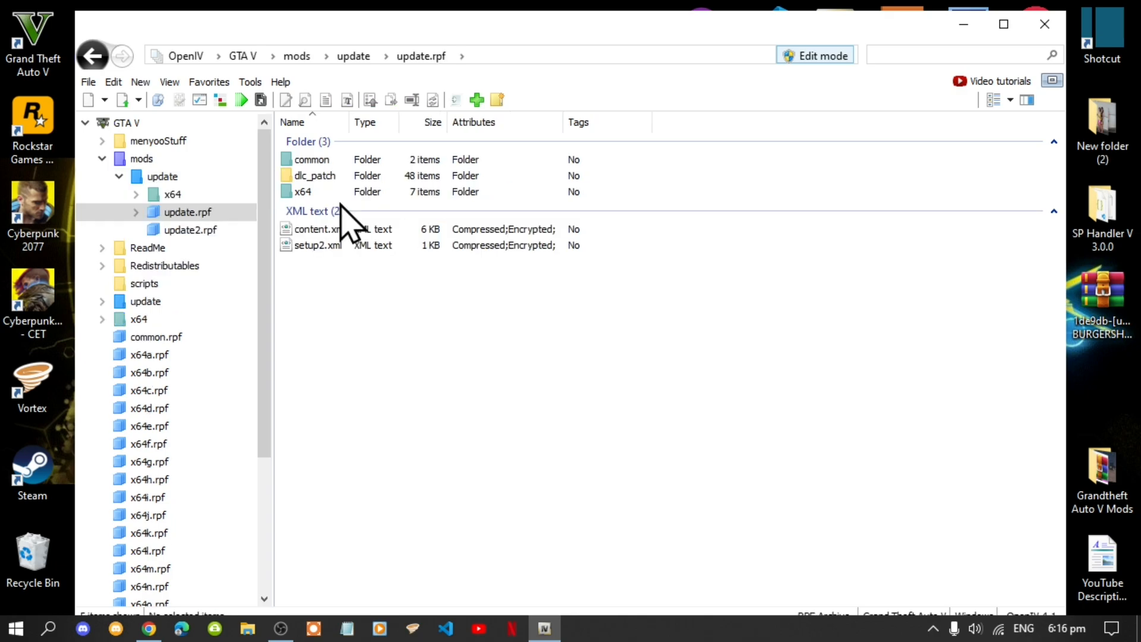
left_click(311, 160)
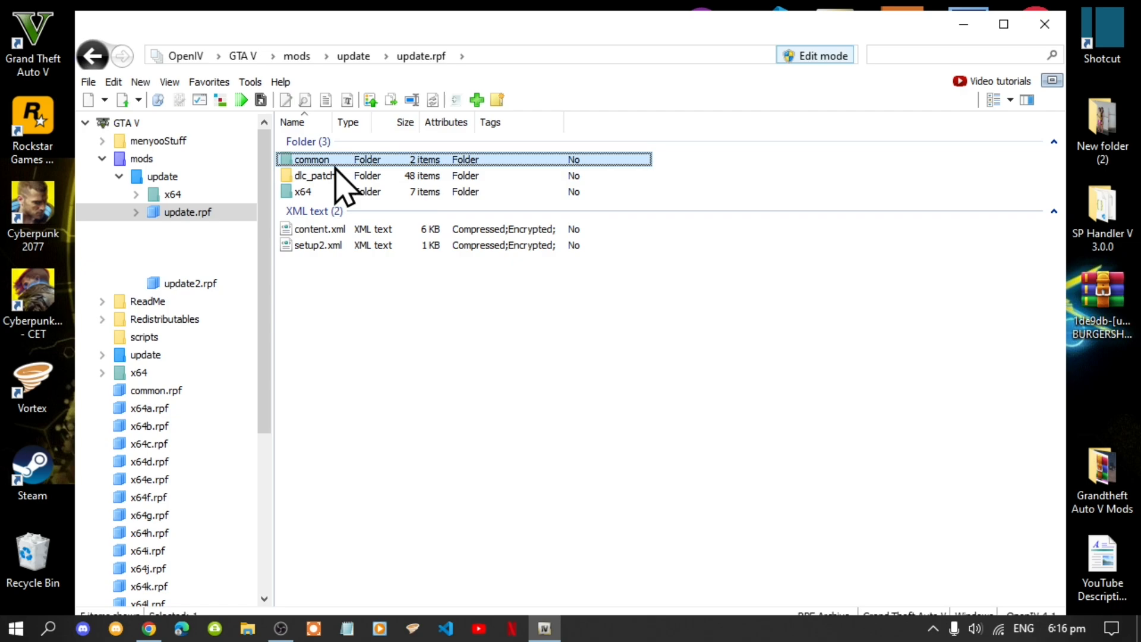
double_click(312, 159)
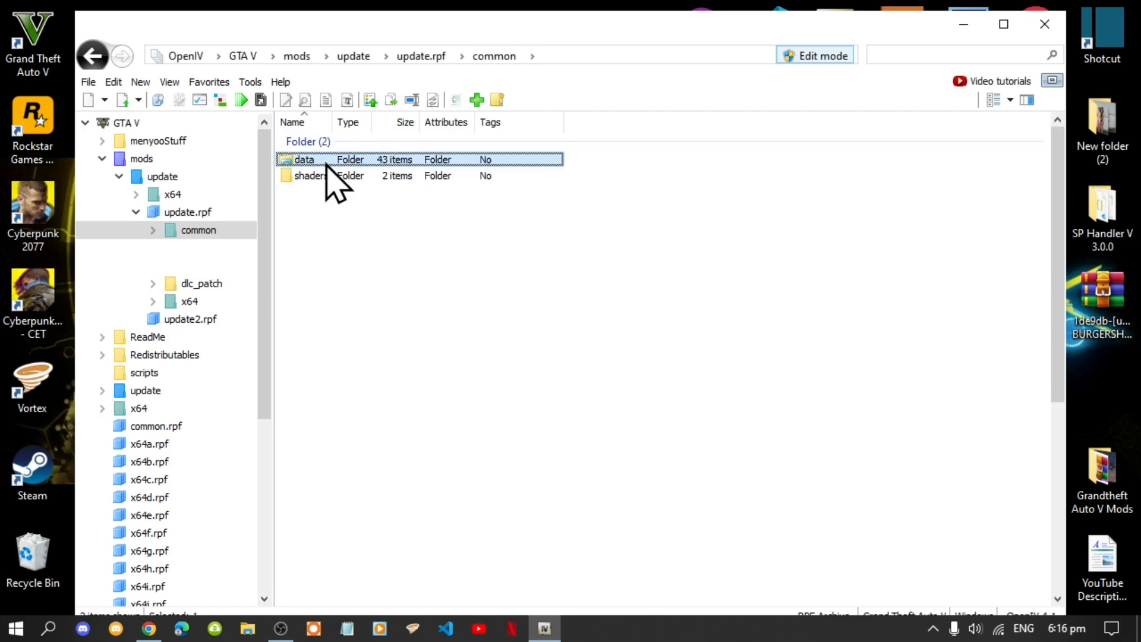
double_click(303, 159)
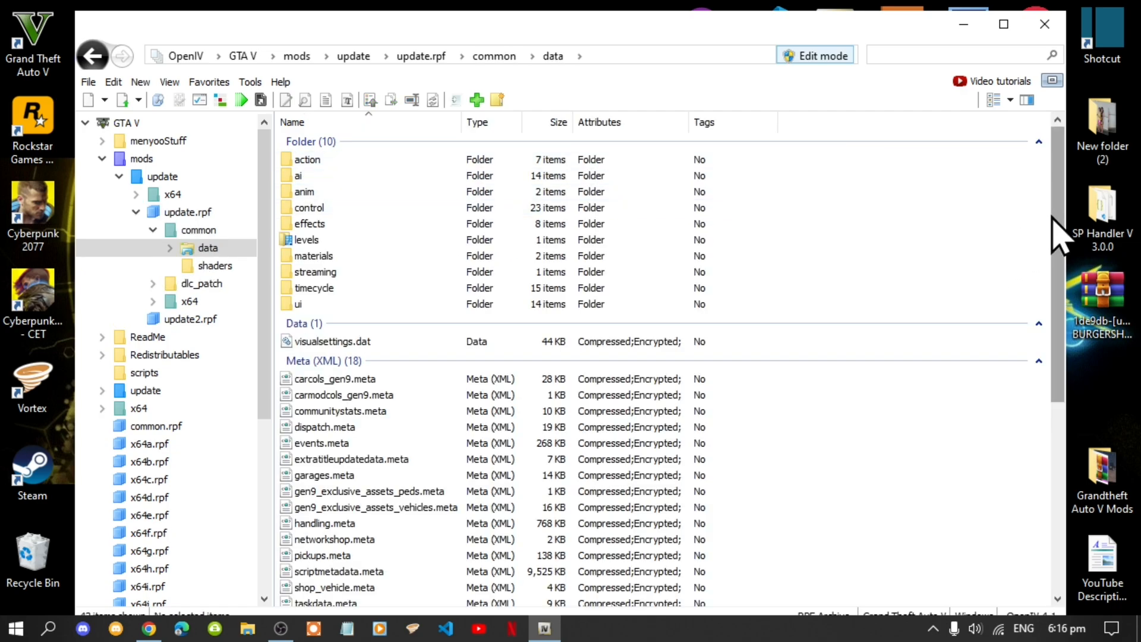
Step: Find dlclist.xml in the data folder and show its context menu
scroll("down", 3)
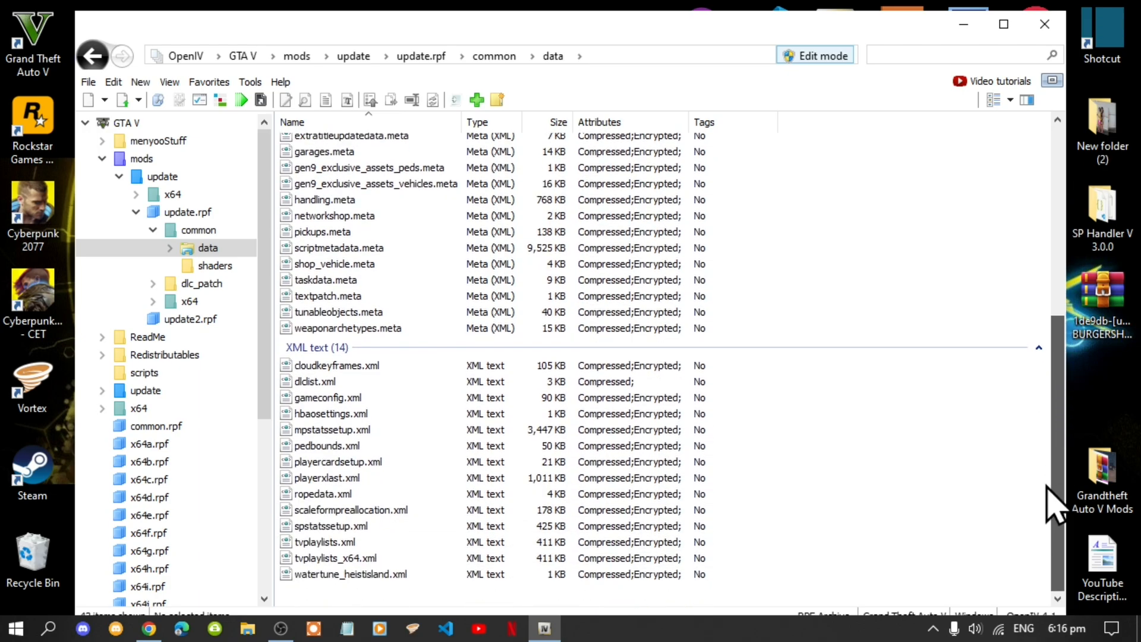
left_click(328, 397)
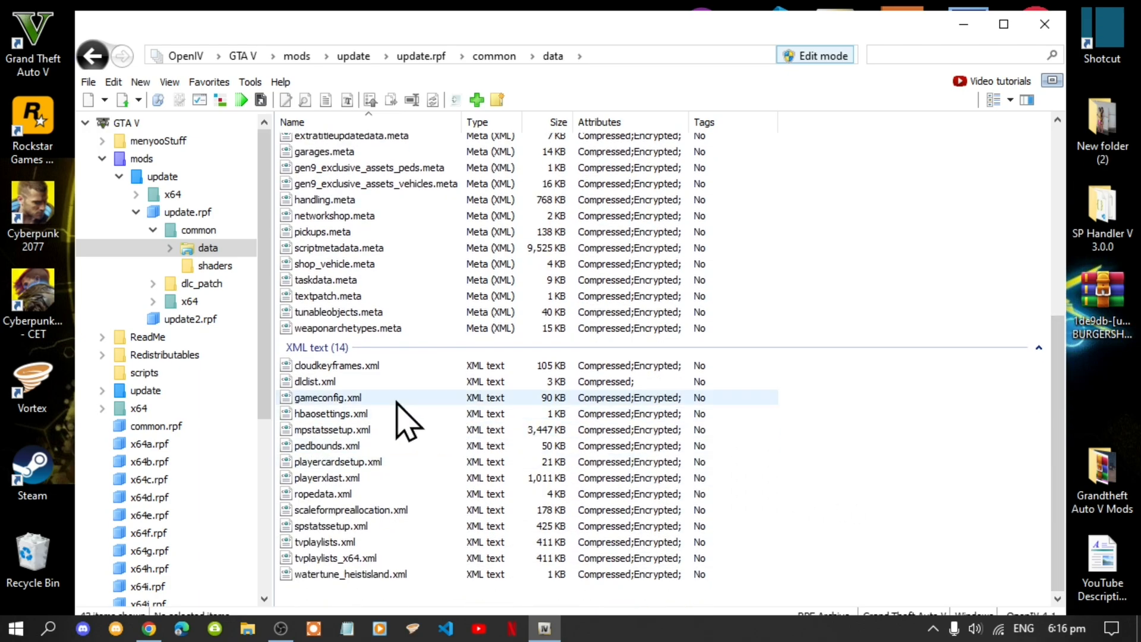
left_click(315, 381)
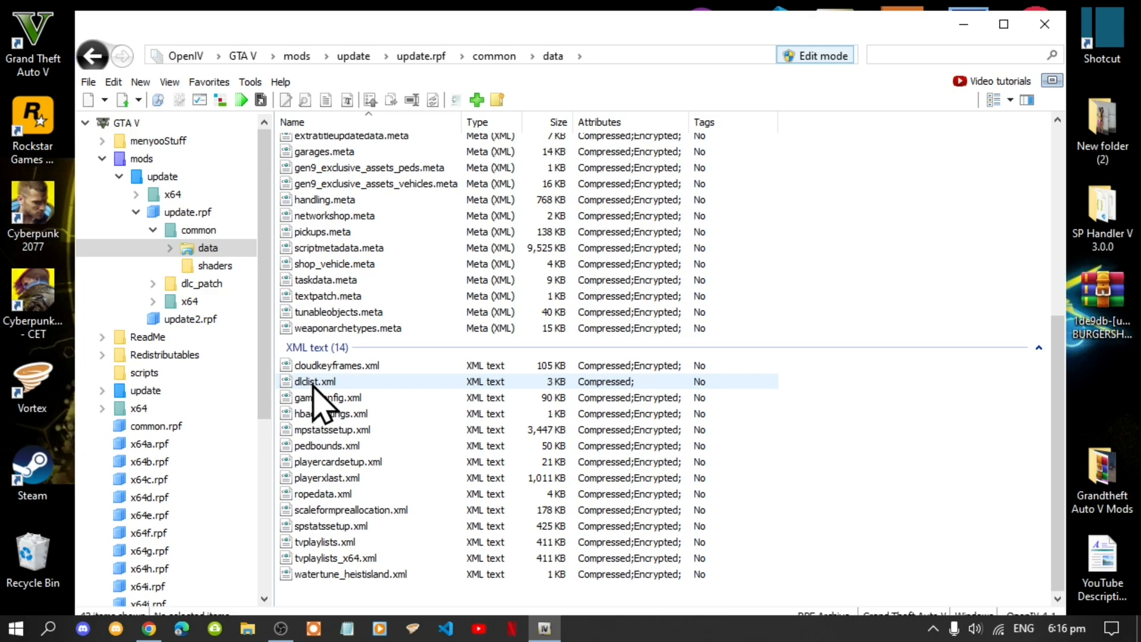
right_click(313, 381)
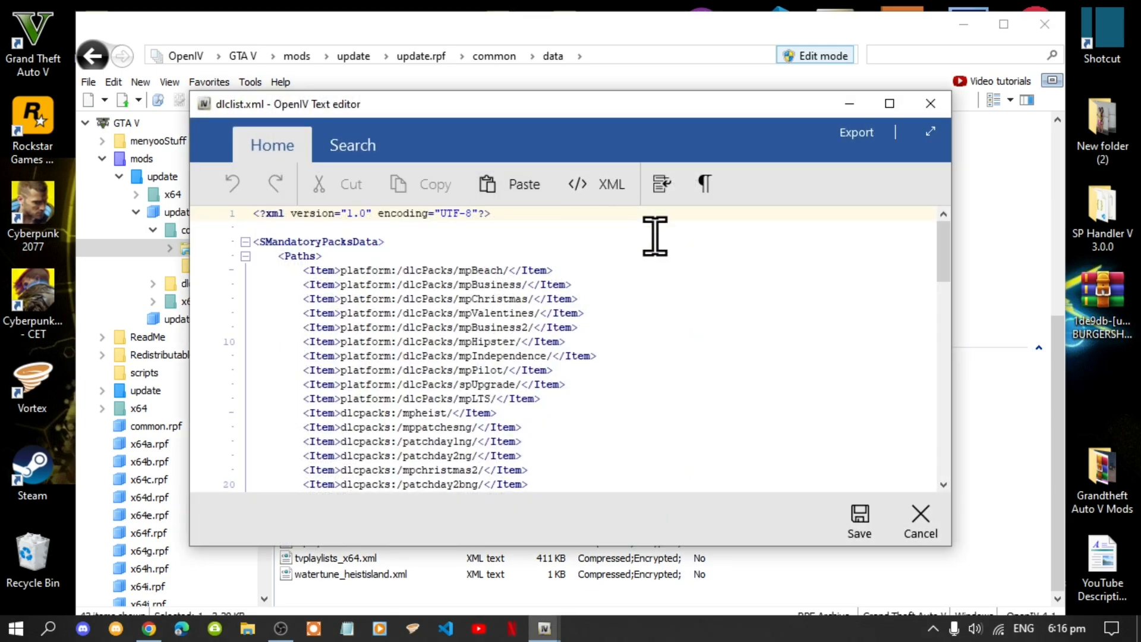
mouse_move(944, 254)
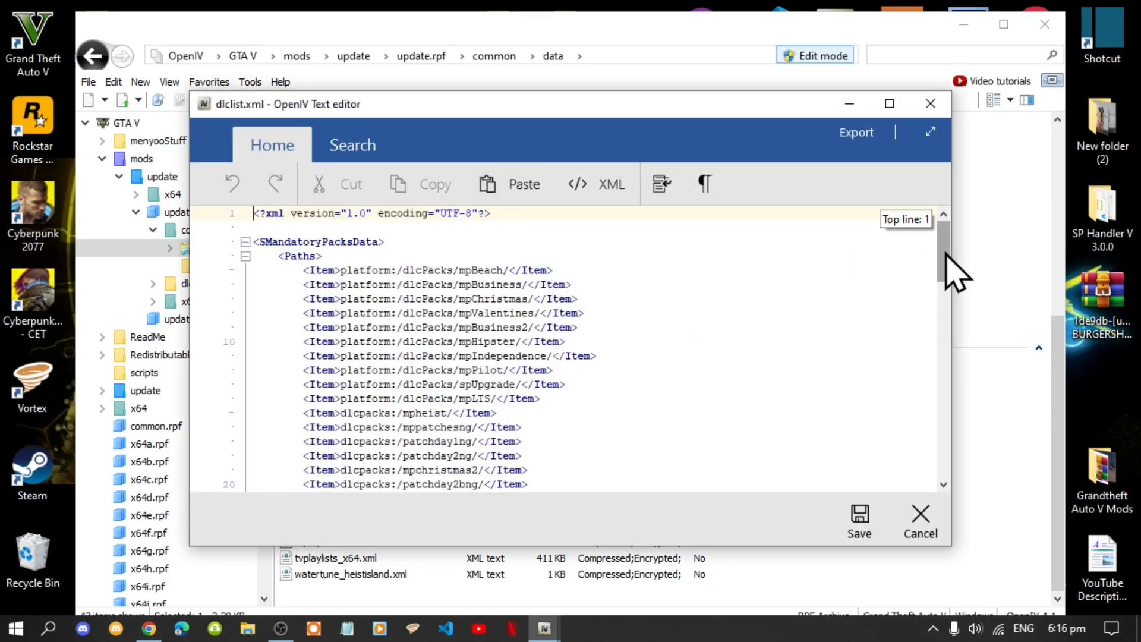
Step: Add <Item>dlcpacks:/uniqx_burgershot/</Item> on a new line after addonpeds and save dlclist.xml
scroll("down", 3)
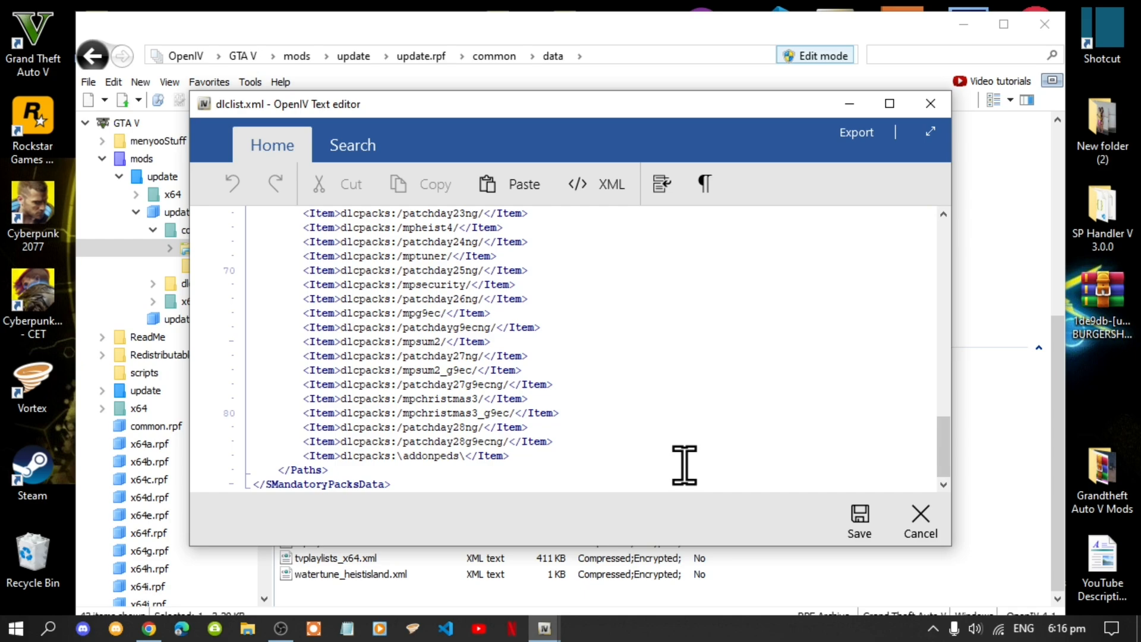
mouse_move(582, 462)
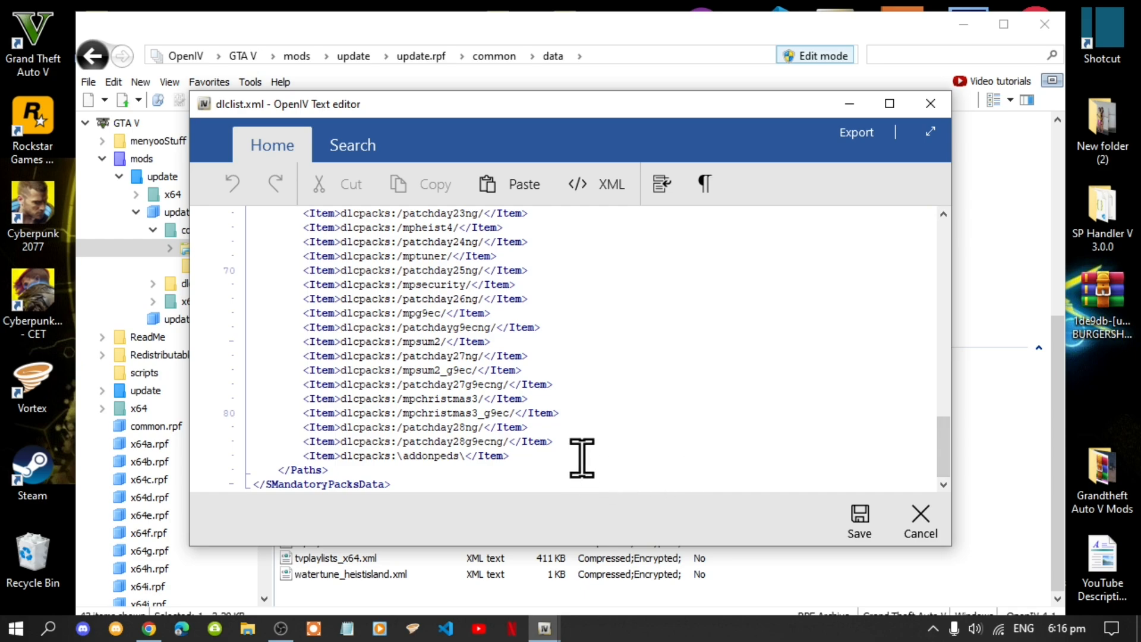
left_click(509, 456)
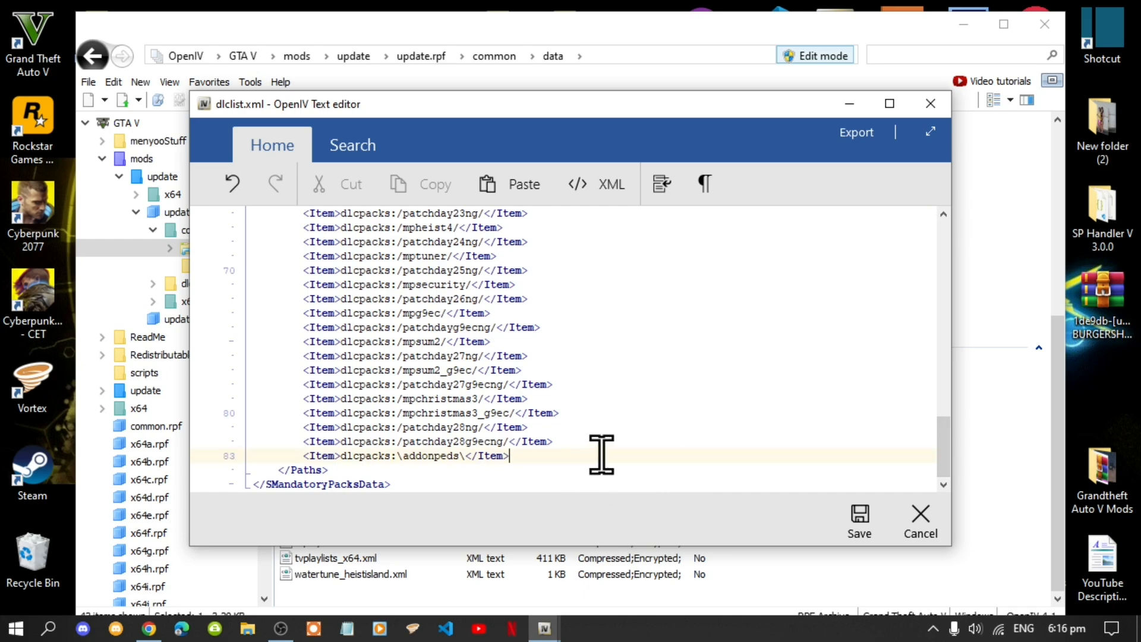
key("Enter")
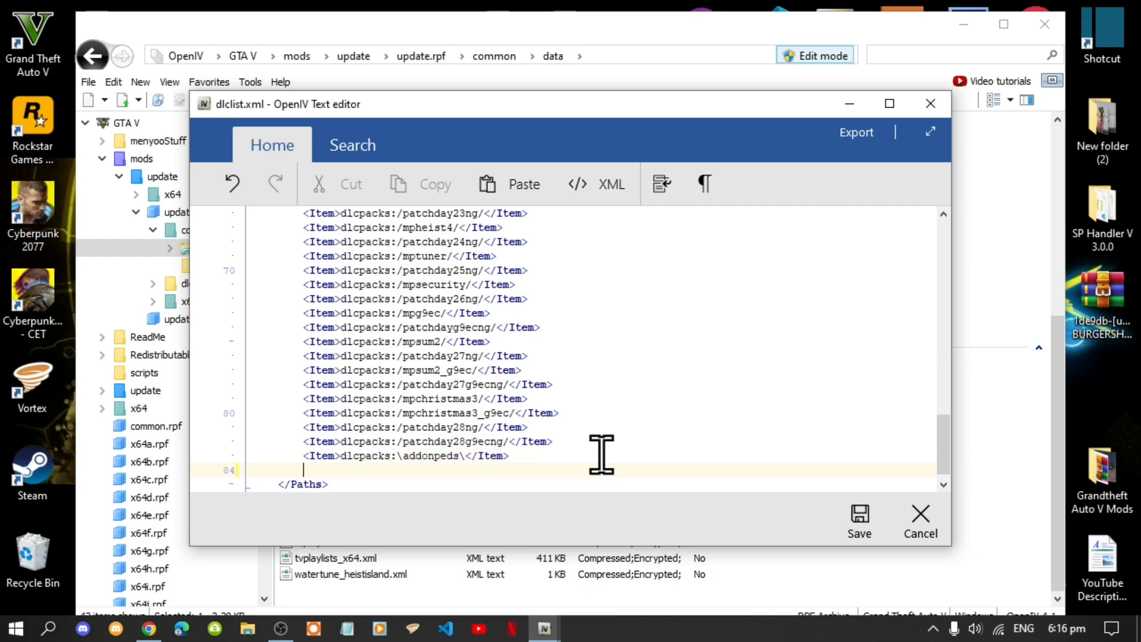
type("<Item>dlcpacks:/uniqx_burgershot/</Item>")
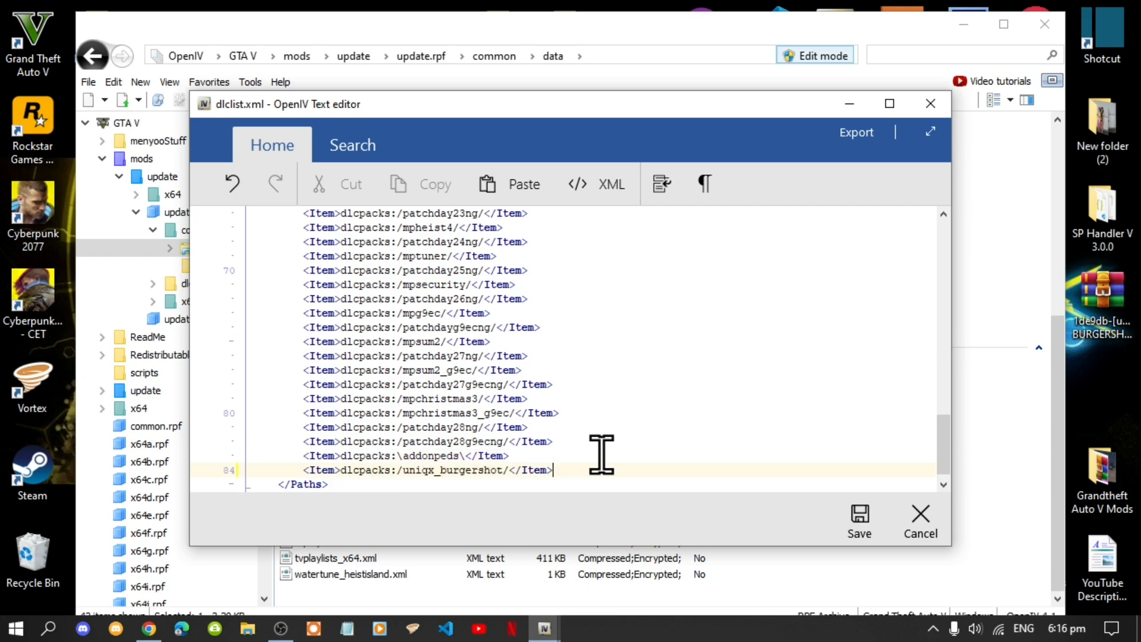
mouse_move(858, 538)
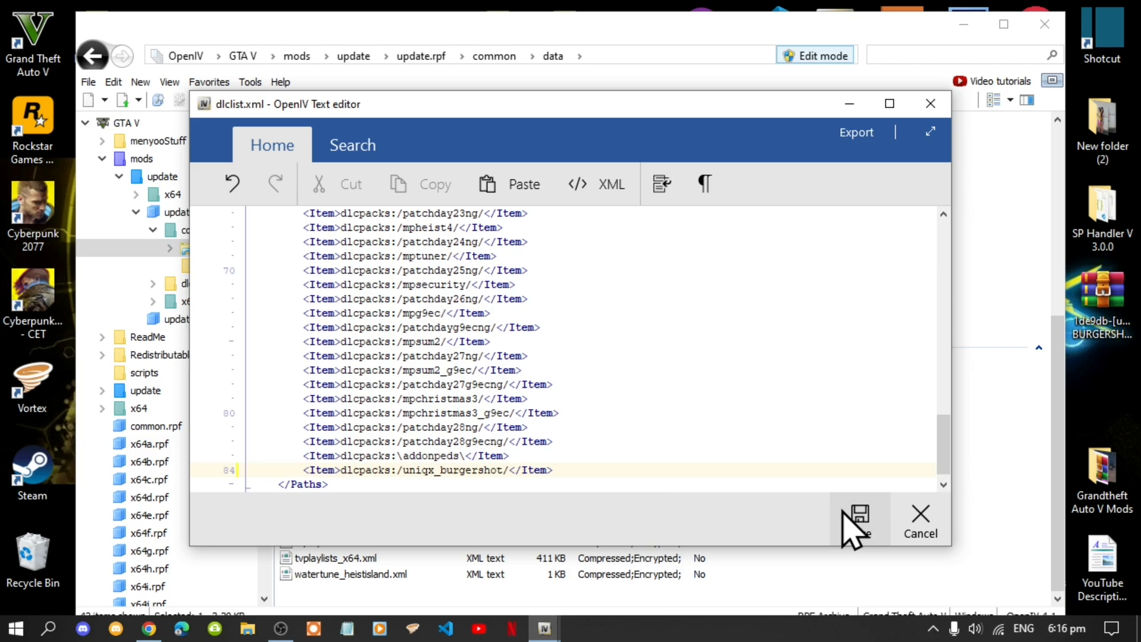
left_click(863, 517)
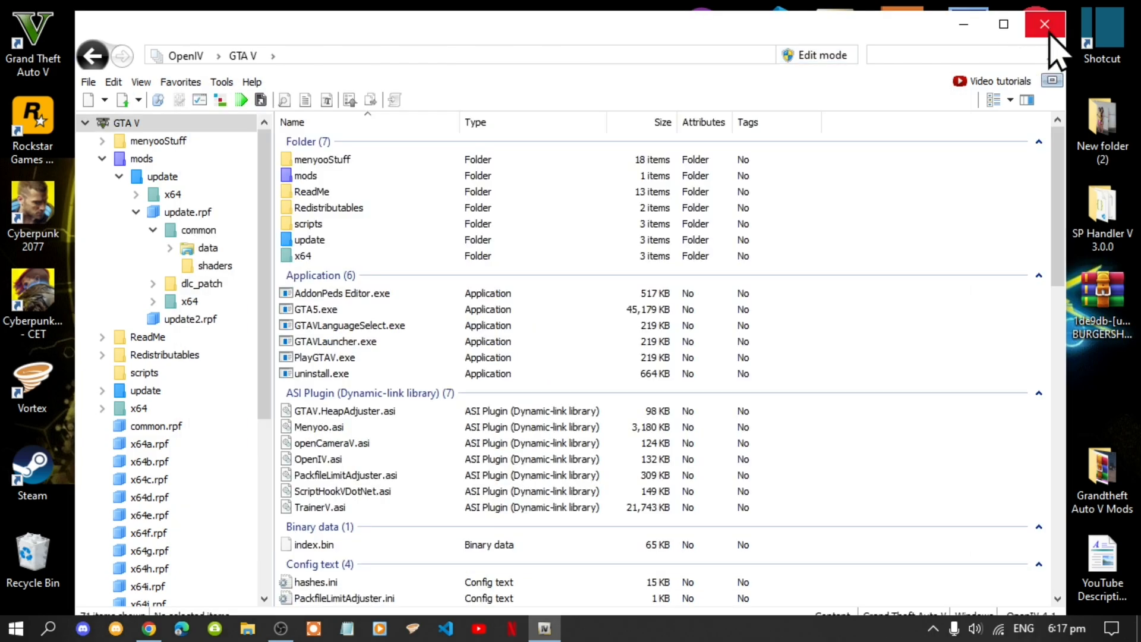
Step: Close OpenIV and refresh the Windows desktop
left_click(1043, 22)
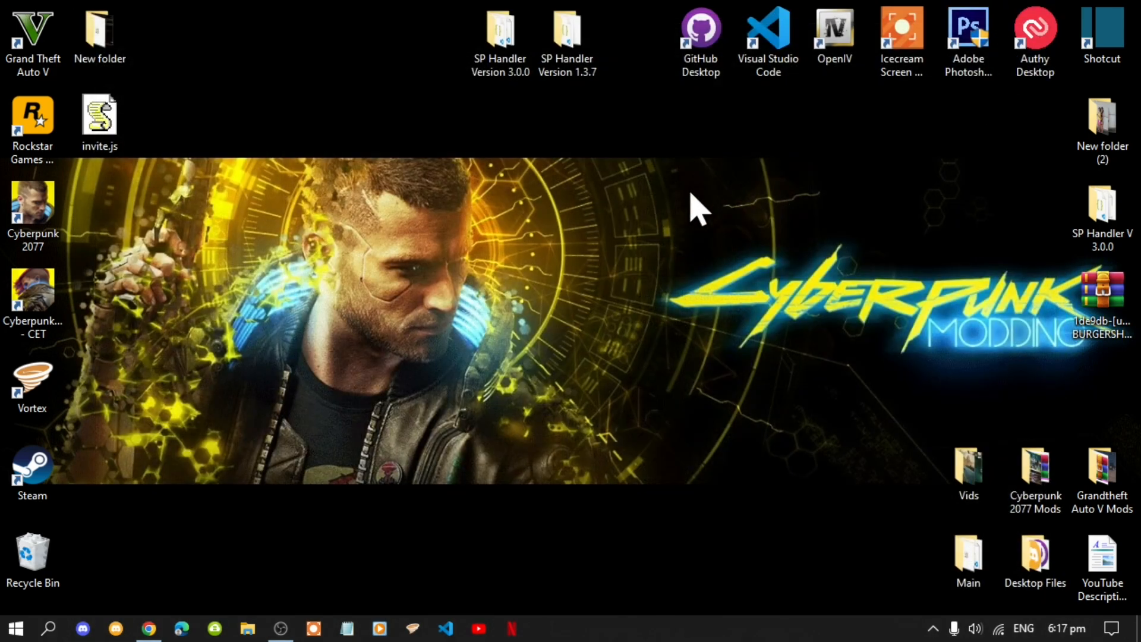
right_click(697, 211)
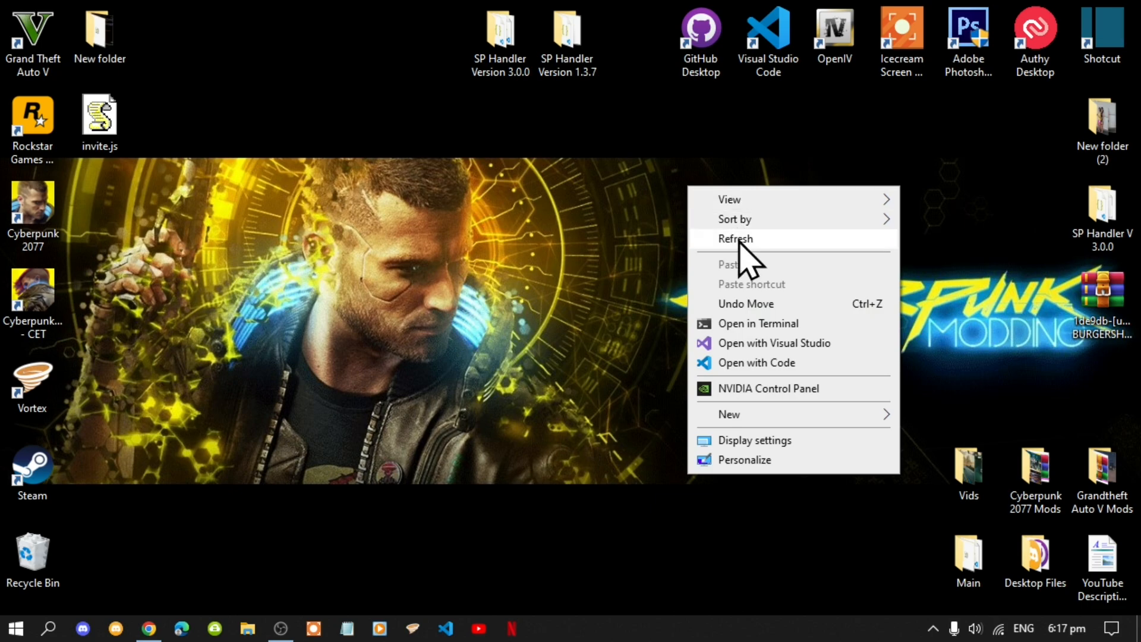
left_click(735, 239)
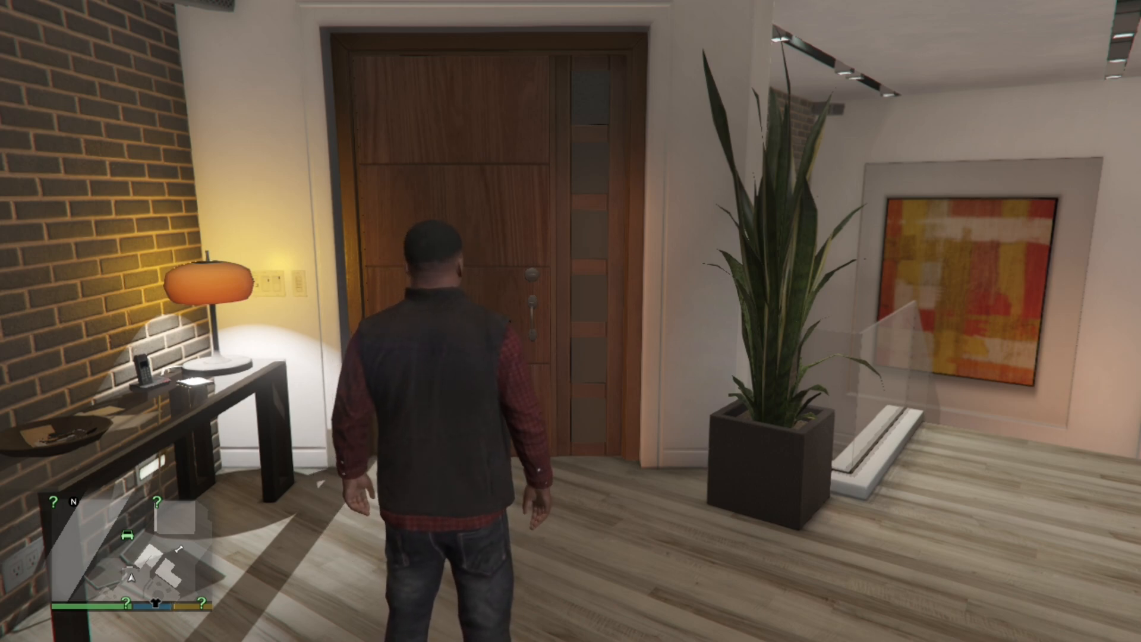
Step: Use the trainer's Teleporting menu to move the character outdoors to a Vespucci Canals street
key("F4")
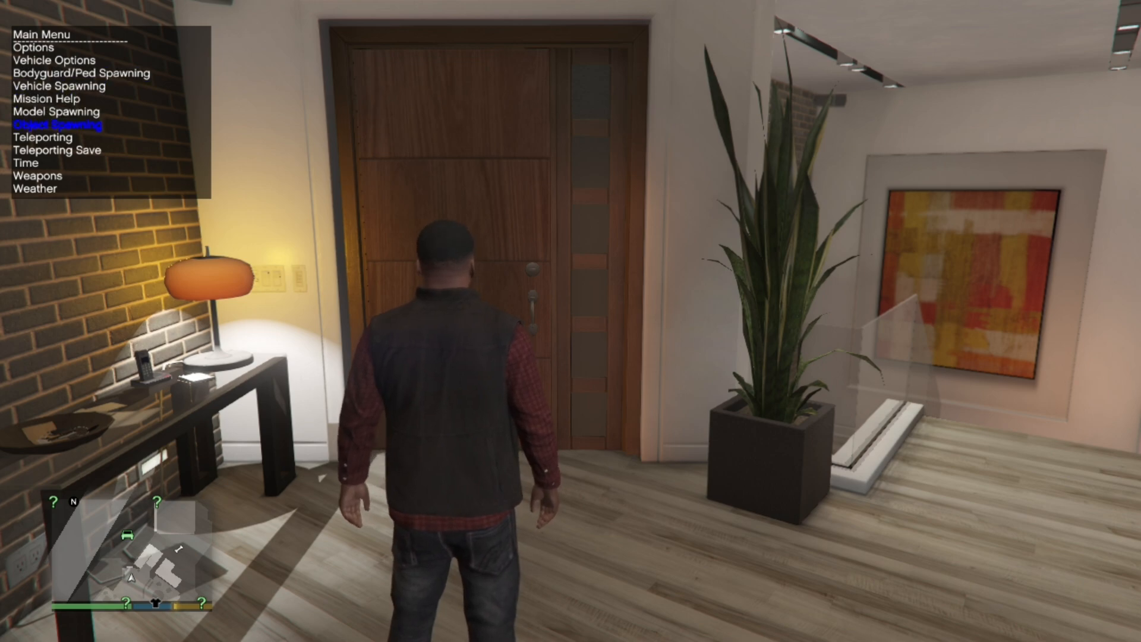
key("Down")
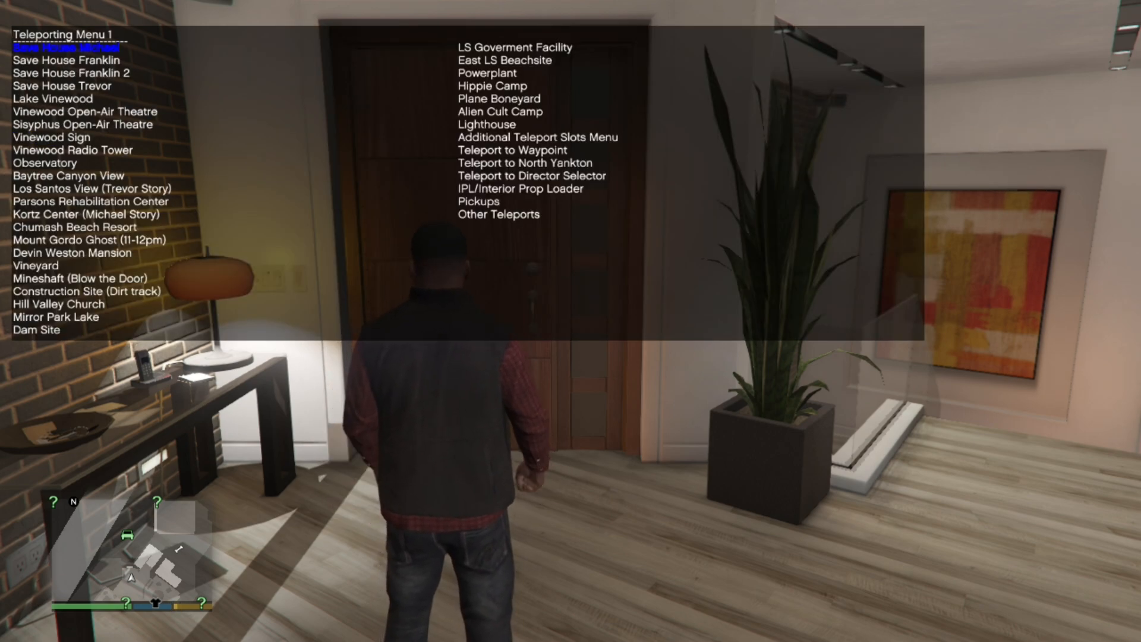
key("down")
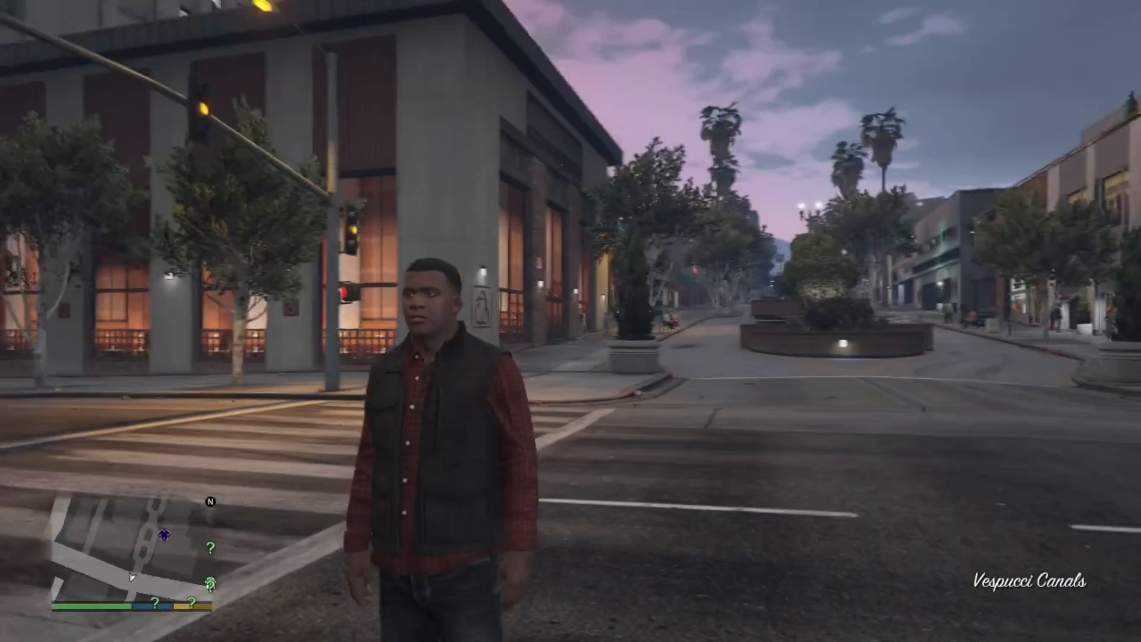
Step: Run the character from the street corner up to the Burgershot entrance
key("w")
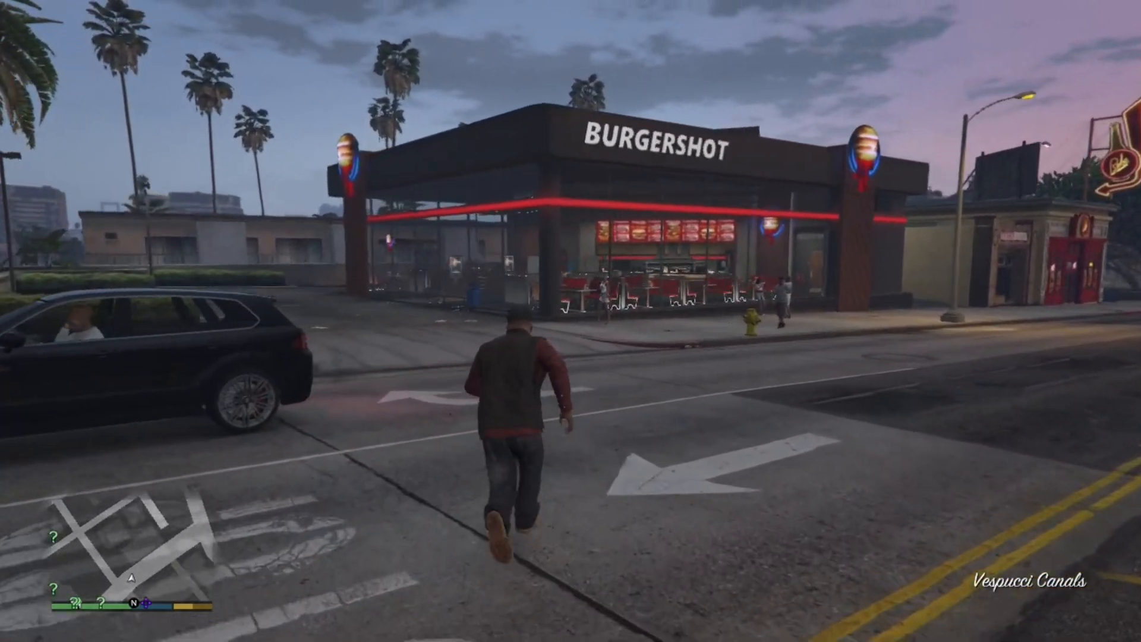
key("w")
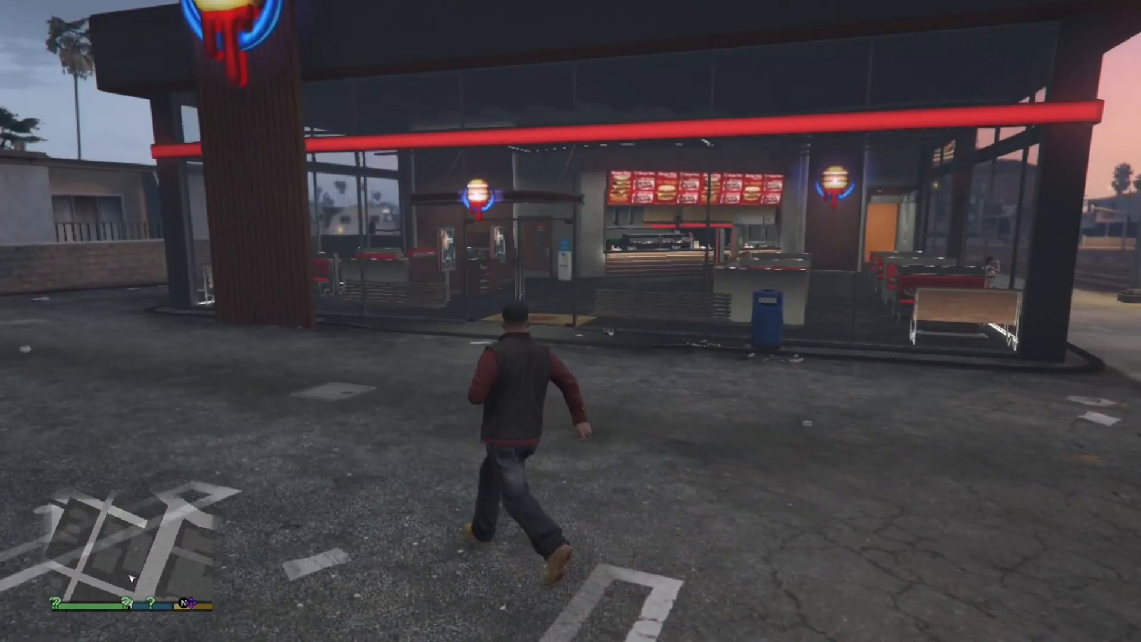
key("w")
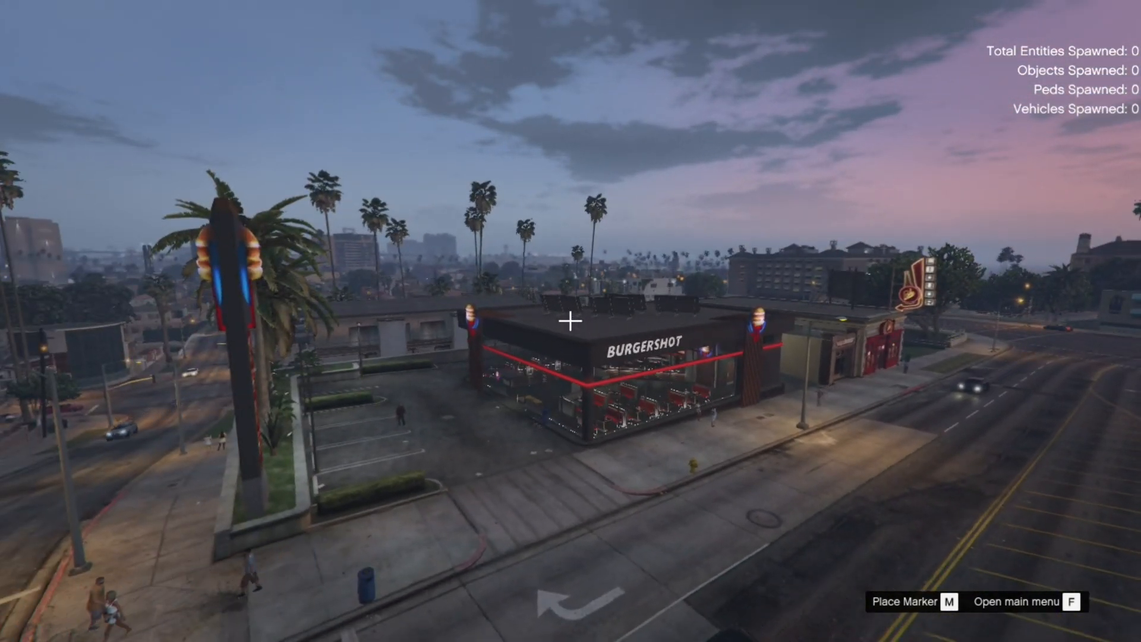
Step: Set the in-game hour to 21 so the Burgershot's neon lighting shows at night
key("F")
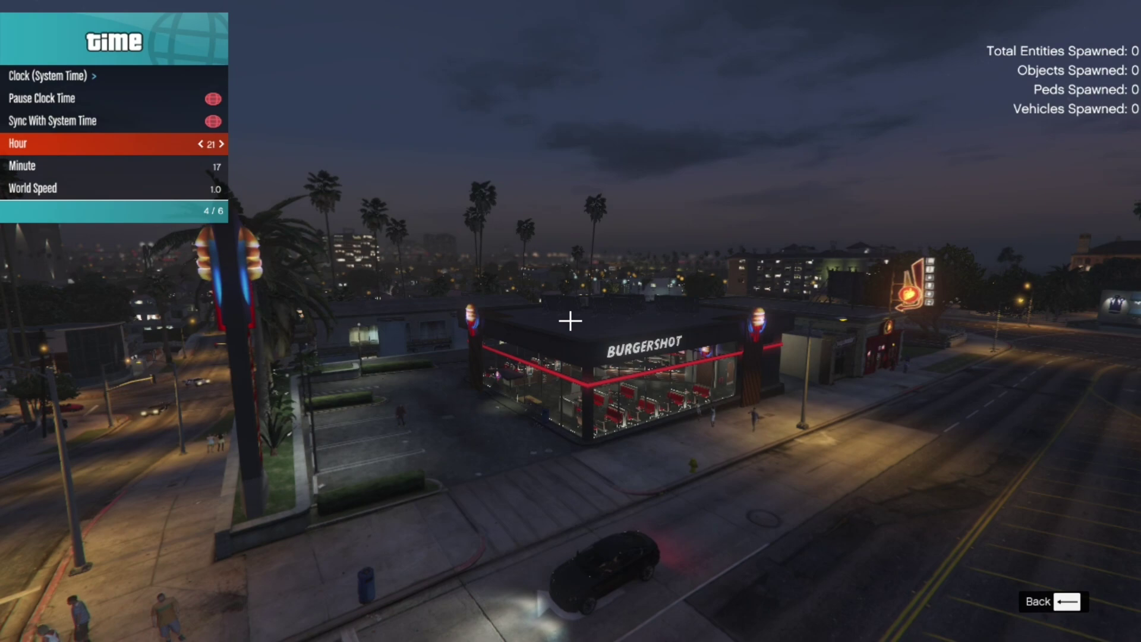
key("Backspace")
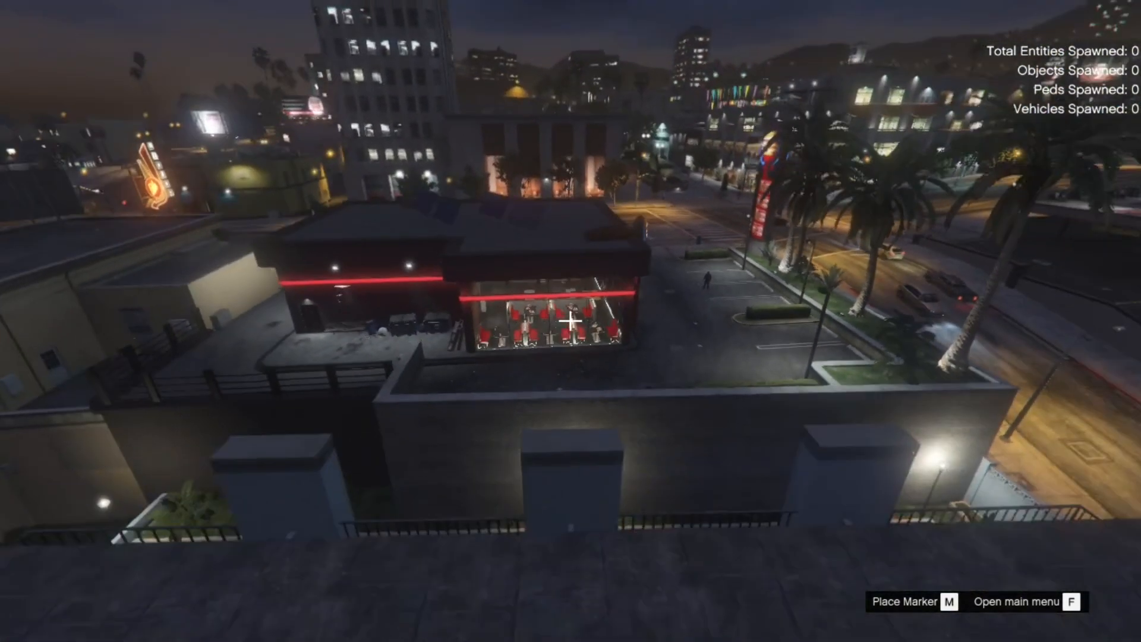
mouse_move(572, 338)
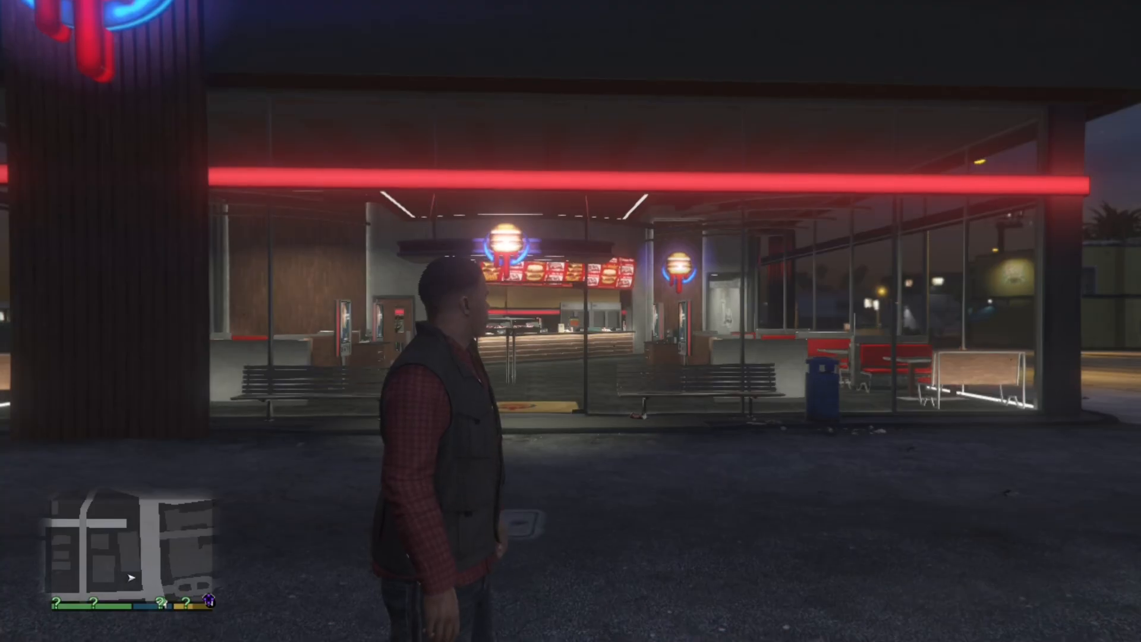
Step: Walk through the Burgershot entrance and head for the TOILETS corridor
key("w")
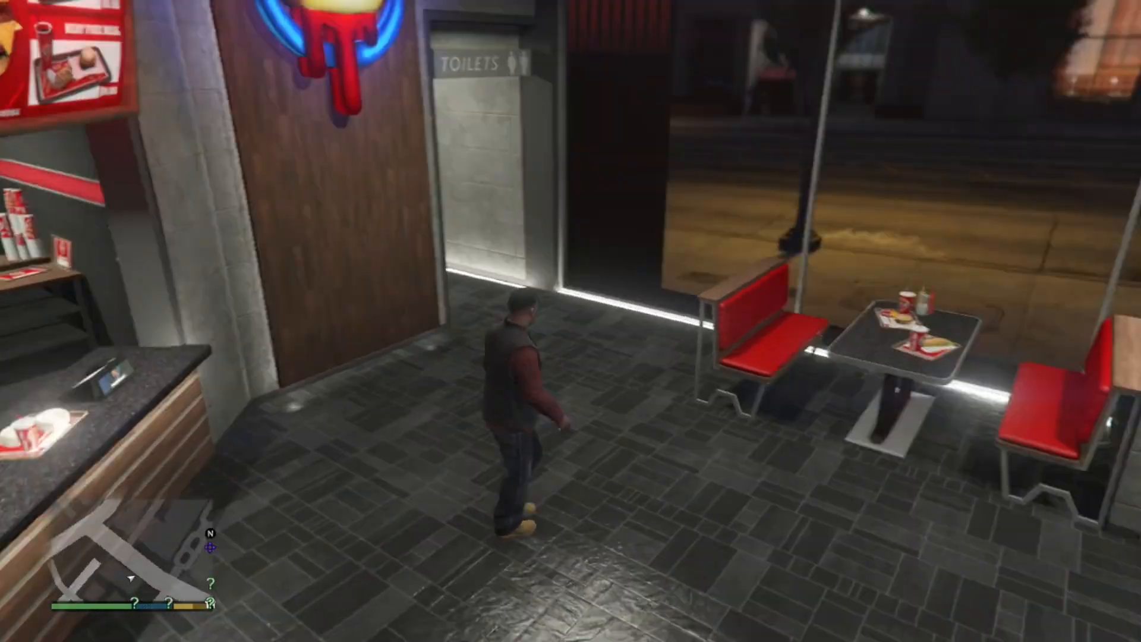
key("w")
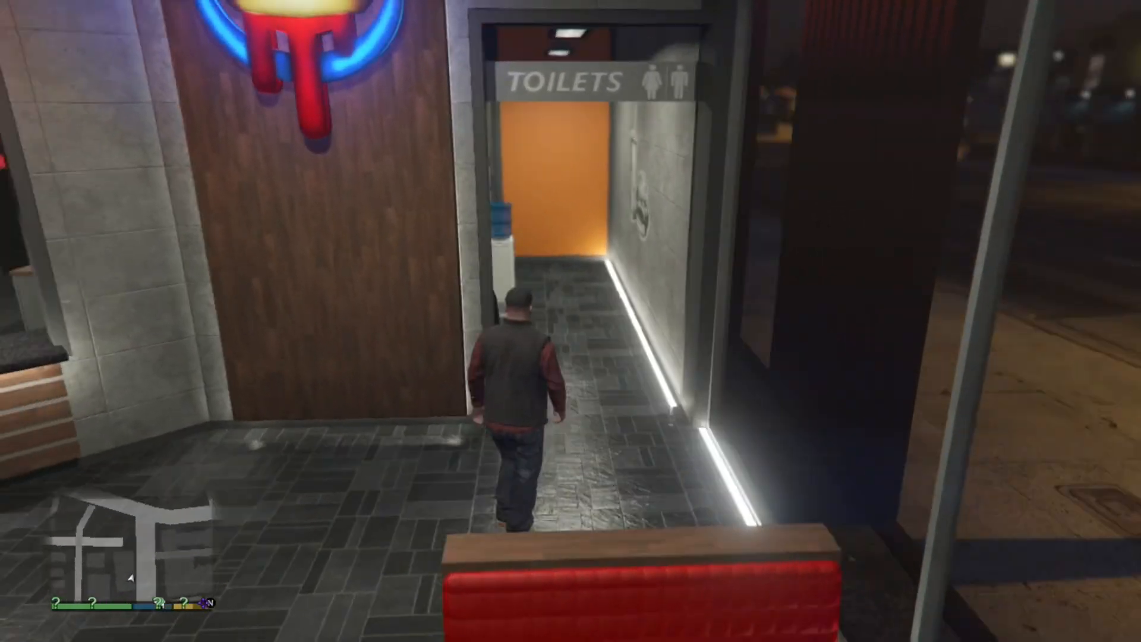